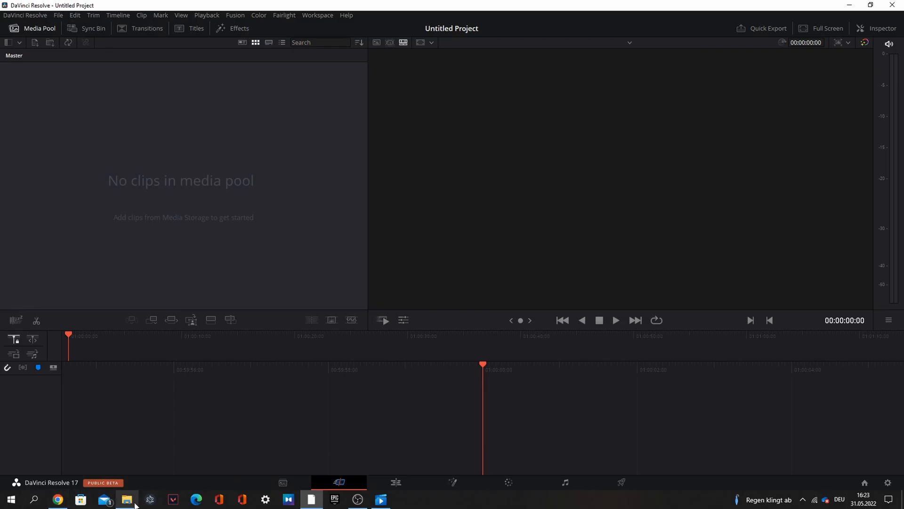
Open the Videos > Fortnite recordings folder and select the newest recording.
{"action": "left_click", "coordinate": [126, 499]}
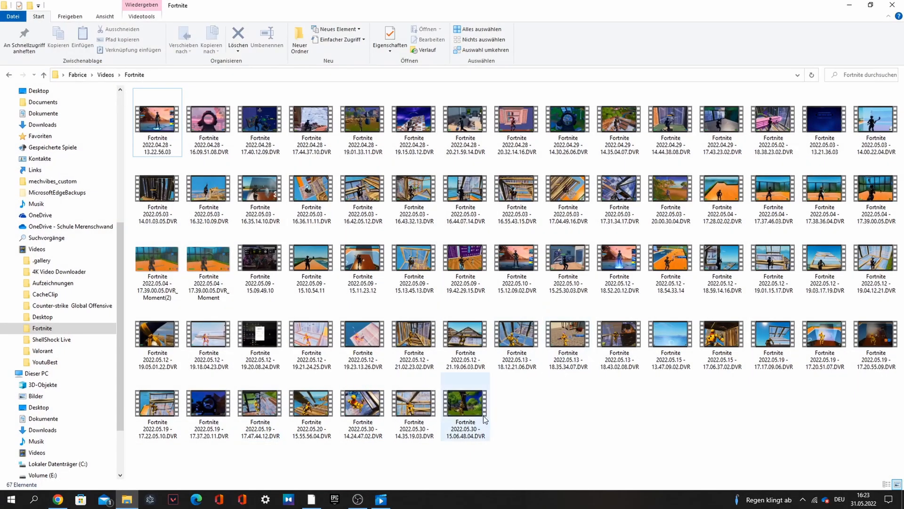
{"action": "left_click", "coordinate": [568, 258]}
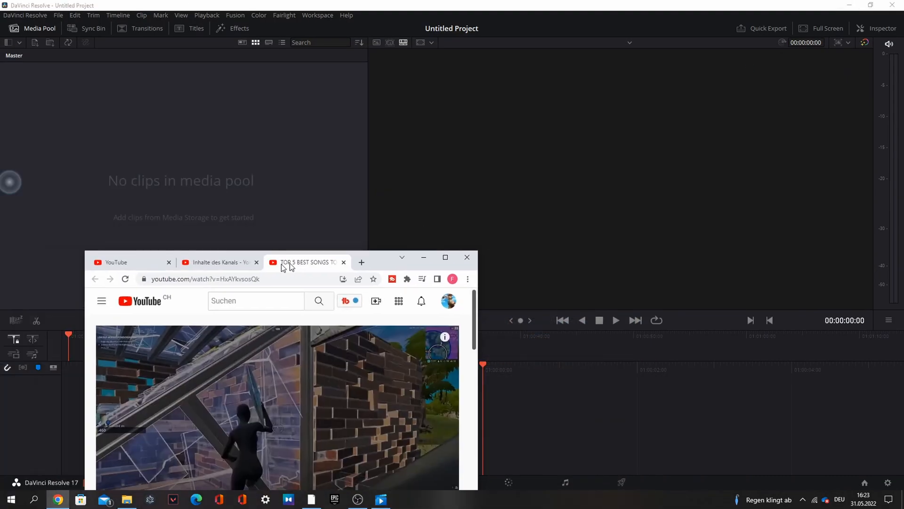
Skim the top-songs video, then search YouTube for '23 island' and open the official video.
{"action": "left_click", "coordinate": [445, 257]}
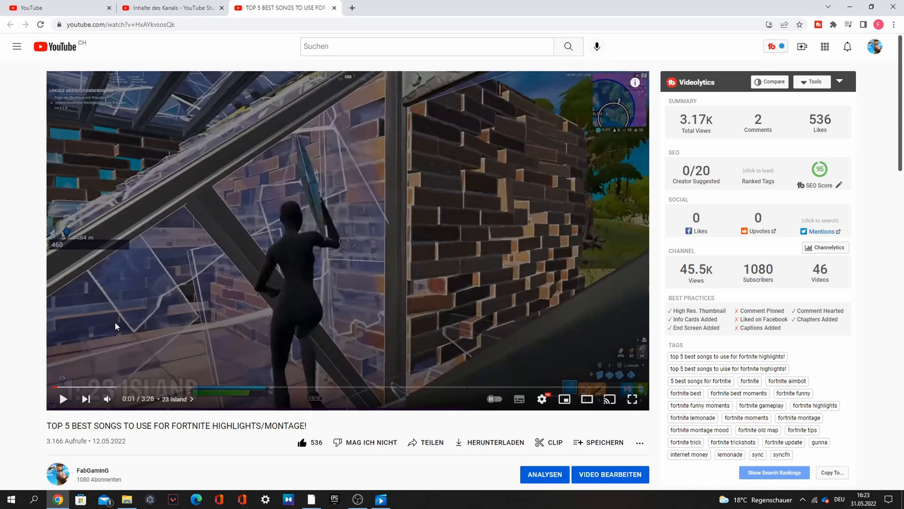
{"action": "mouse_move", "coordinate": [198, 385]}
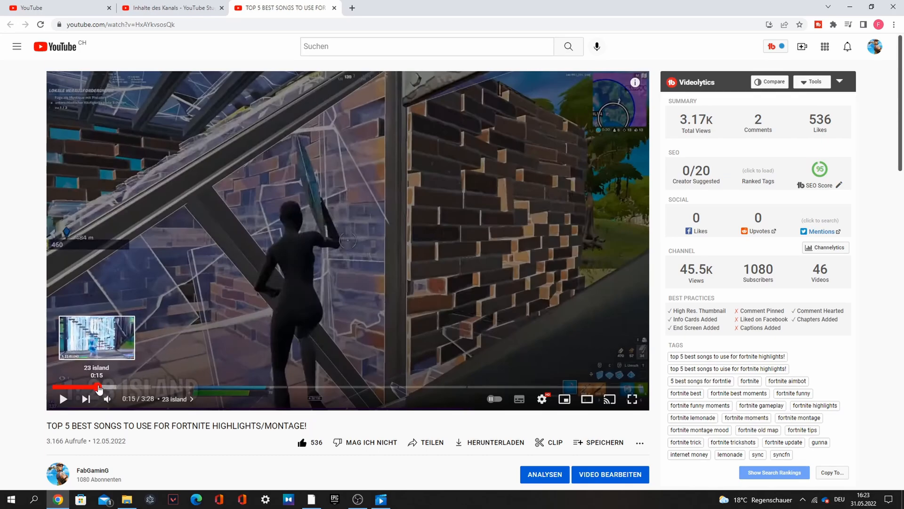
{"action": "left_click", "coordinate": [63, 398]}
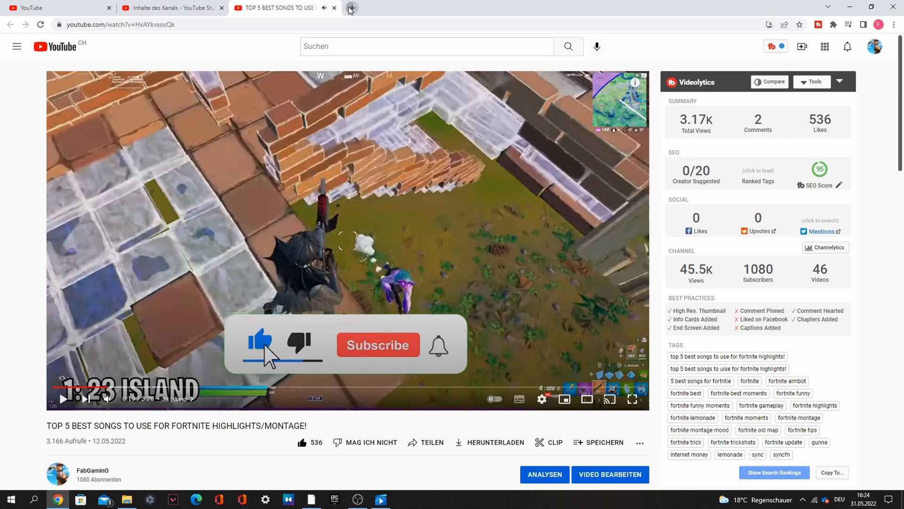
{"action": "left_click", "coordinate": [352, 8]}
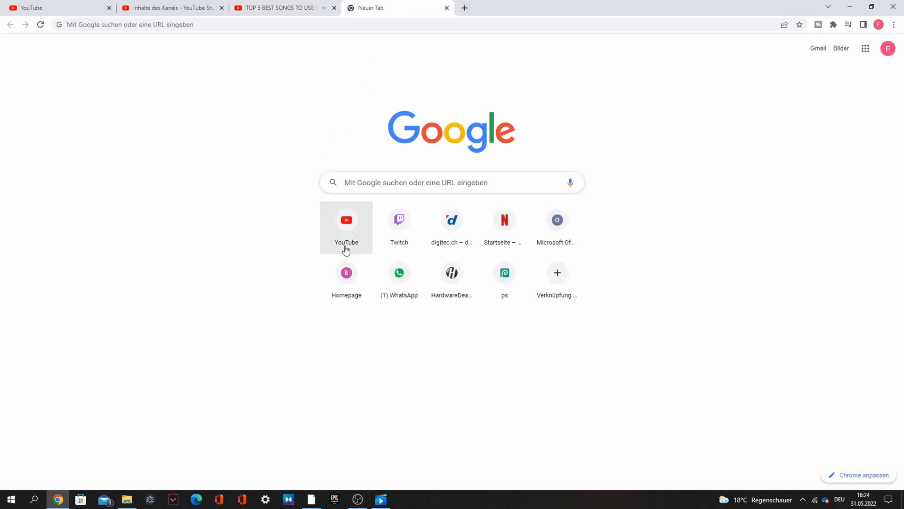
{"action": "left_click", "coordinate": [346, 220]}
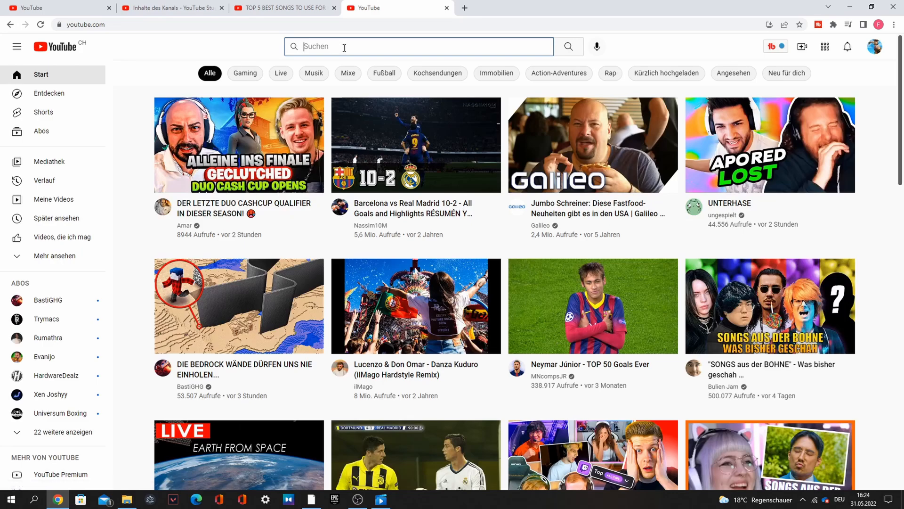
{"action": "type", "text": "23 island"}
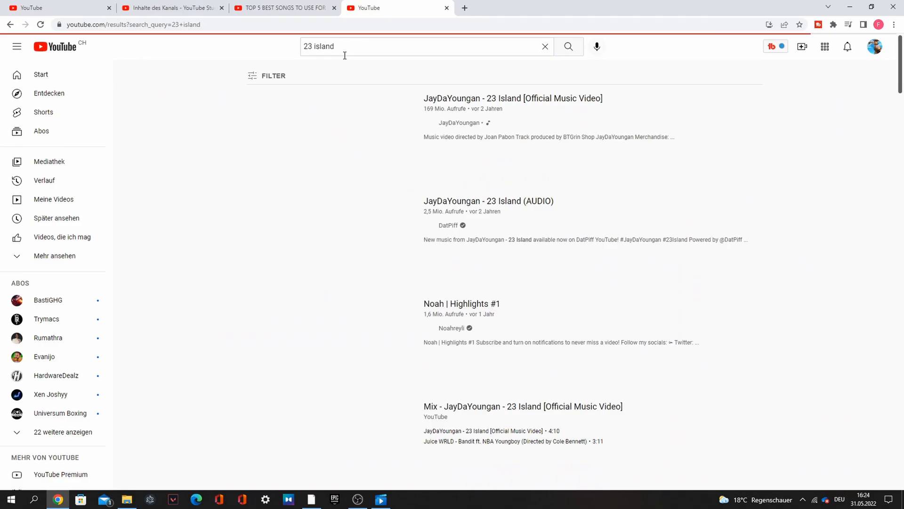
{"action": "left_click", "coordinate": [512, 98]}
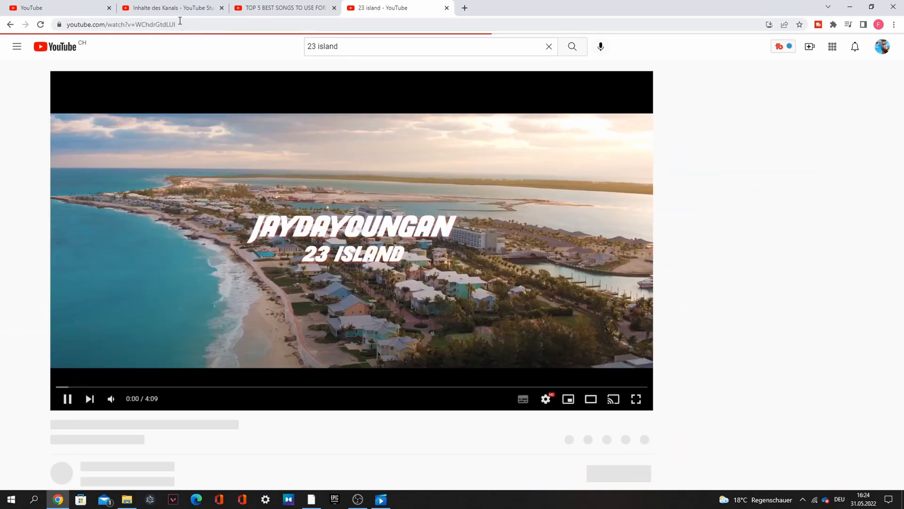
{"action": "left_click", "coordinate": [464, 8]}
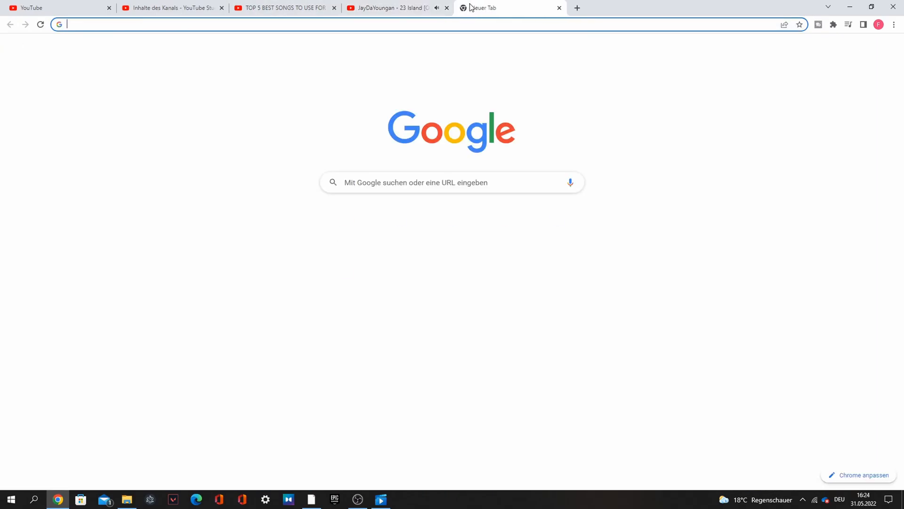
{"action": "left_click", "coordinate": [392, 8]}
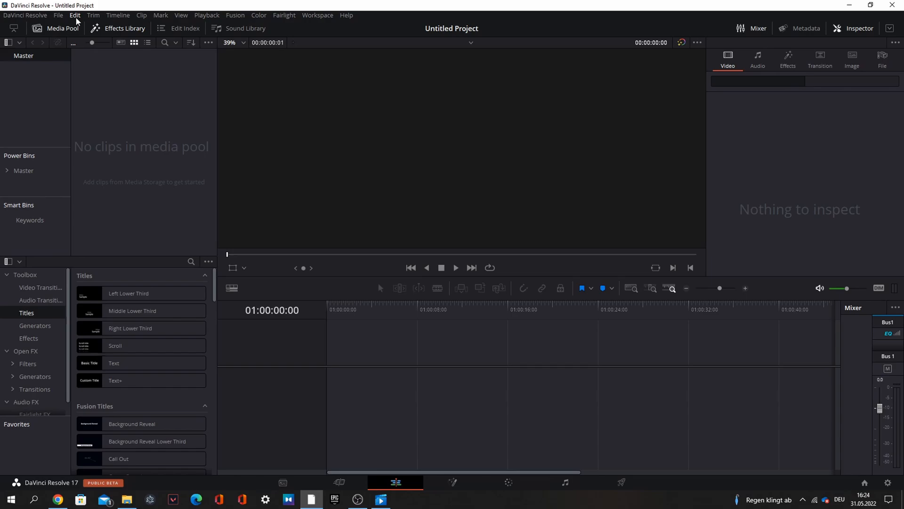
Pick a new timeline frame rate in Project Settings > Master Settings and save.
{"action": "left_click", "coordinate": [57, 15]}
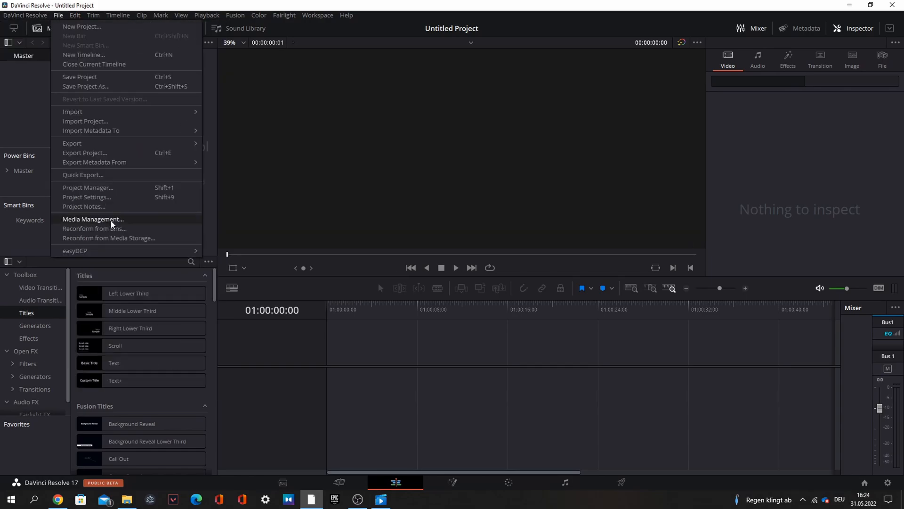
{"action": "left_click", "coordinate": [86, 196]}
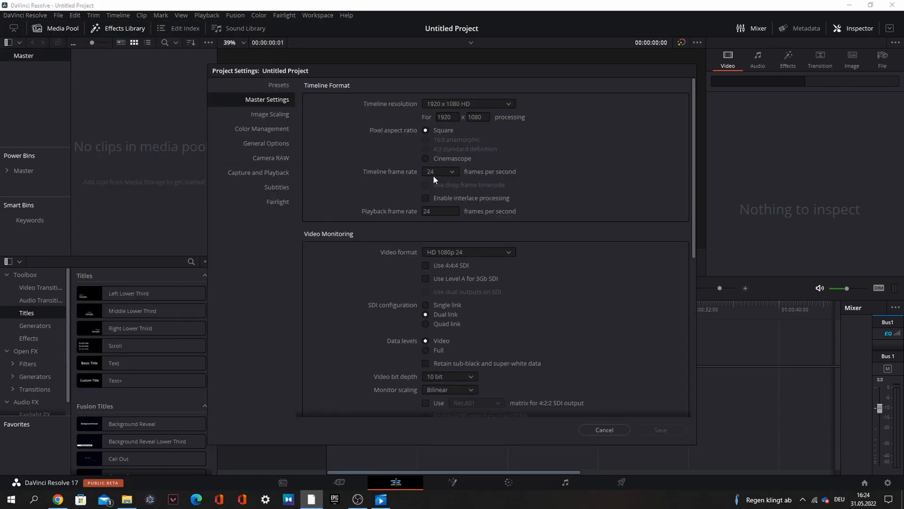
{"action": "left_click", "coordinate": [439, 171]}
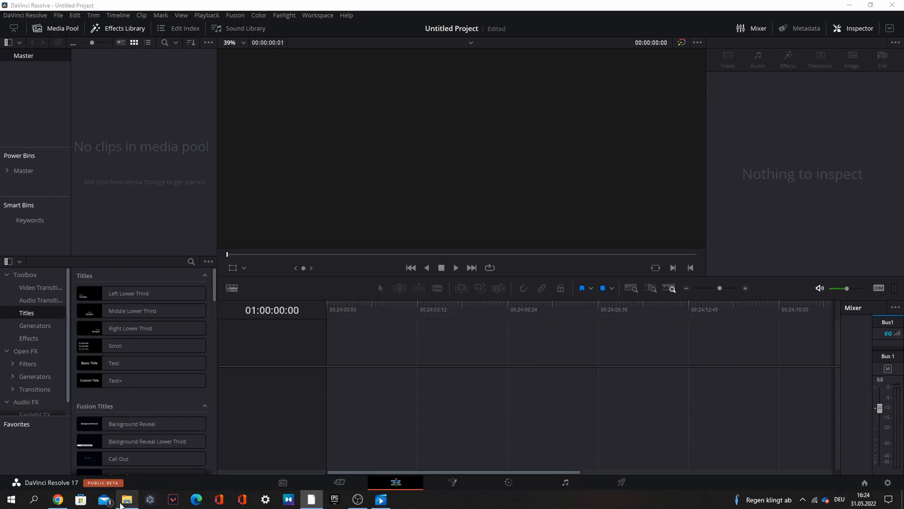
Import the tomp3.cc 23 Island MP3 from File Explorer onto track A2 of Timeline 1.
{"action": "left_click", "coordinate": [126, 499]}
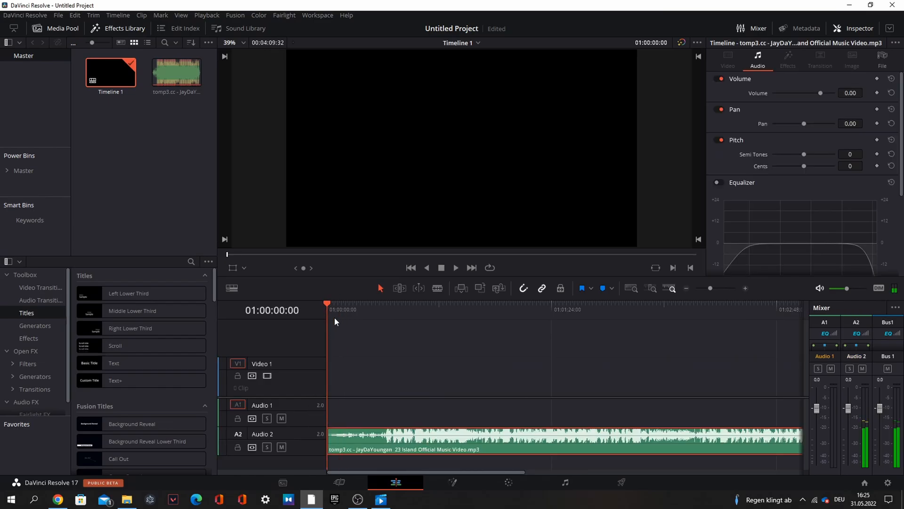
{"action": "left_click", "coordinate": [393, 309]}
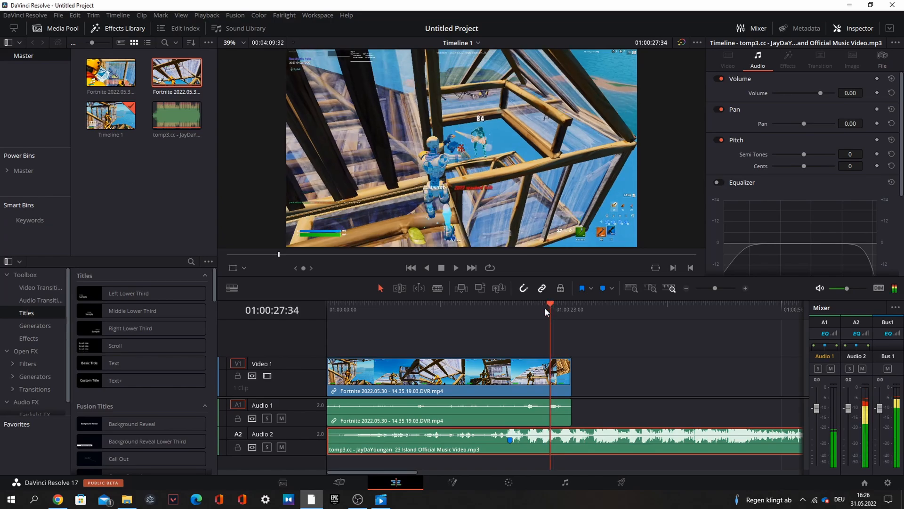
Trim the Fortnite 14.35.19 clip around its key moment and slide it to the timeline start.
{"action": "left_click", "coordinate": [448, 375]}
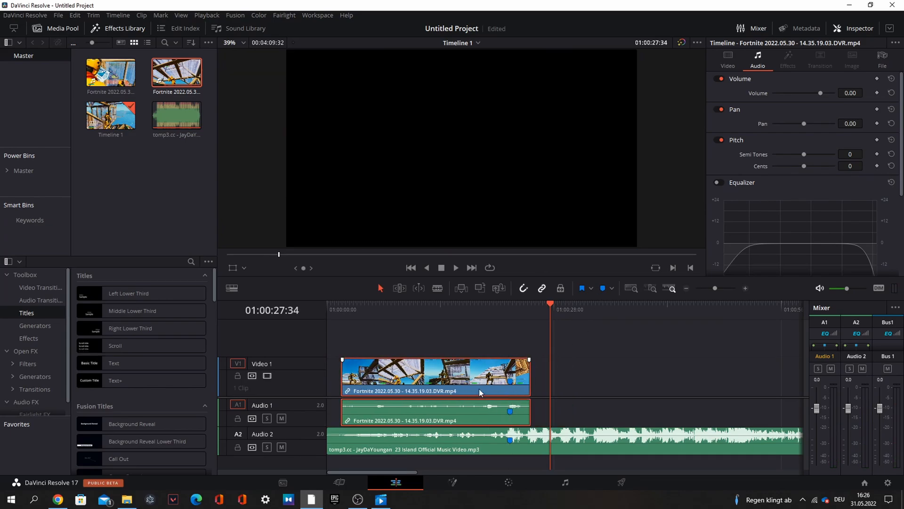
{"action": "left_click", "coordinate": [369, 309]}
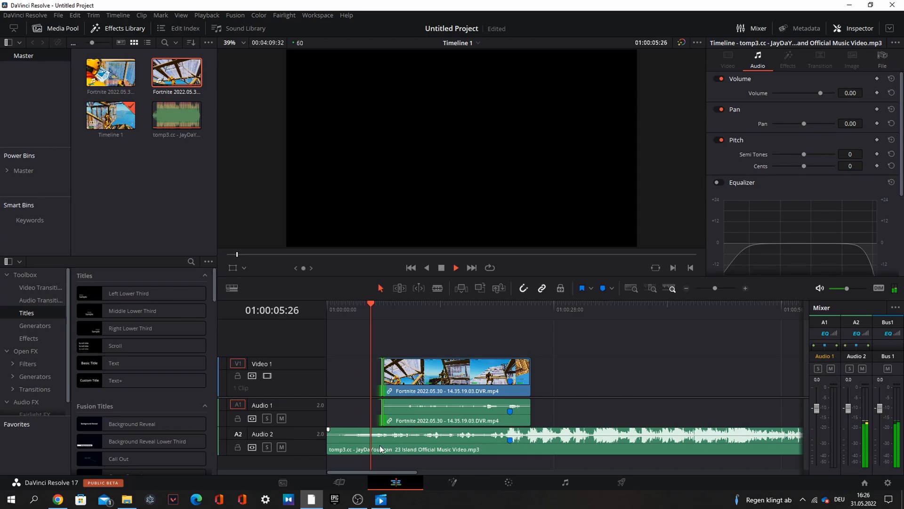
{"action": "left_click", "coordinate": [382, 310]}
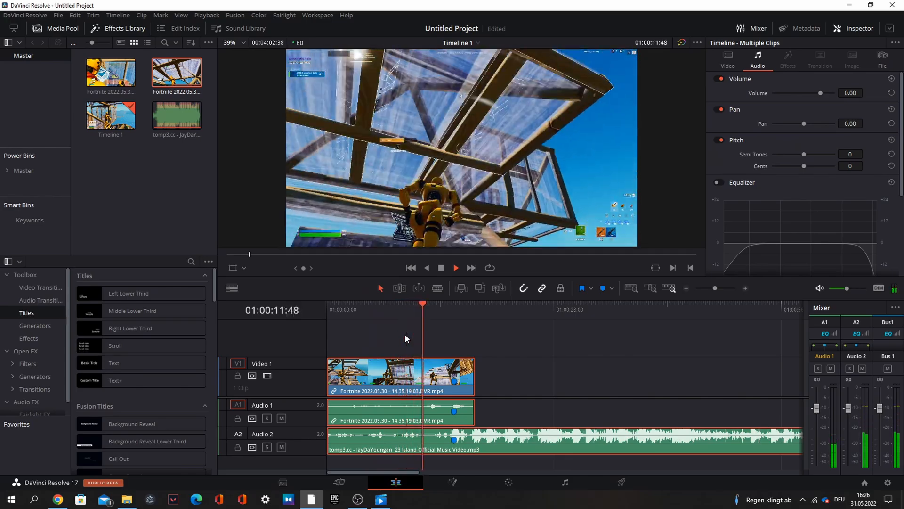
{"action": "left_click", "coordinate": [456, 267]}
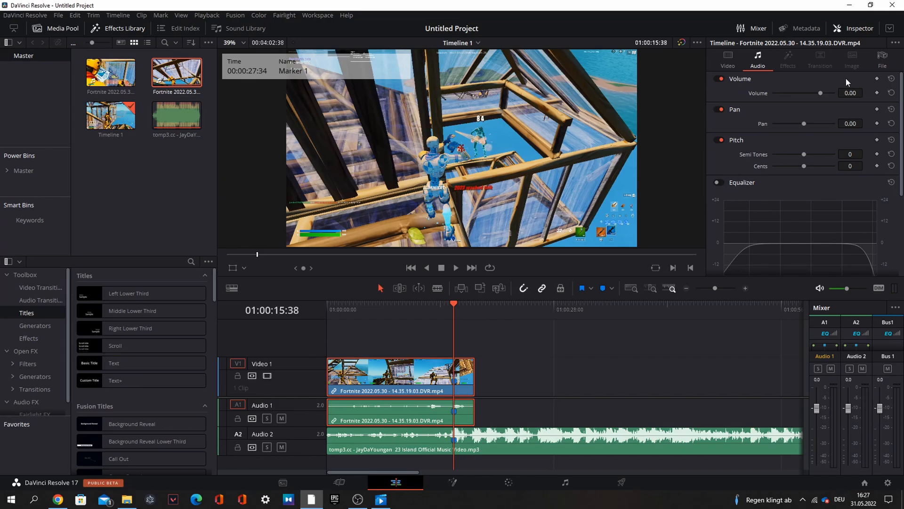
Drag the Fortnite clip's Inspector Volume slider up to 4.20.
{"action": "left_click_drag", "start_coordinate": [804, 93], "coordinate": [822, 92]}
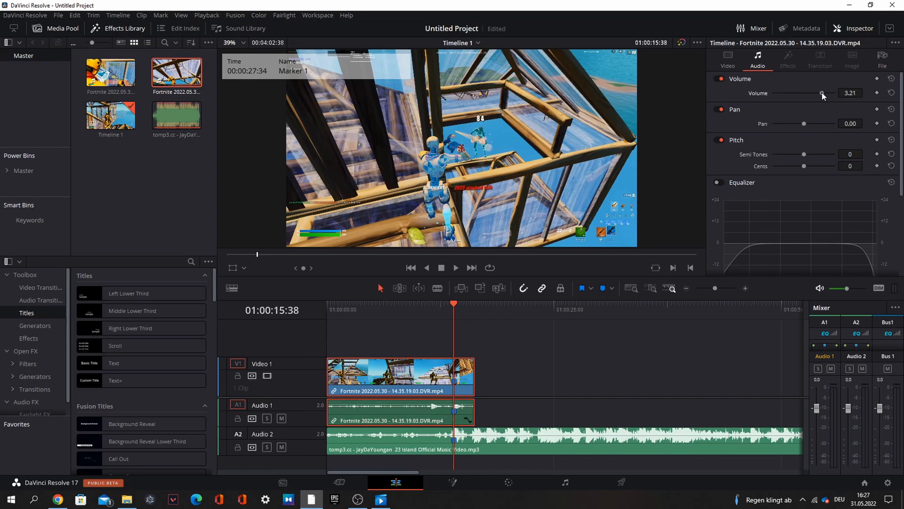
{"action": "left_click_drag", "start_coordinate": [819, 93], "coordinate": [831, 93]}
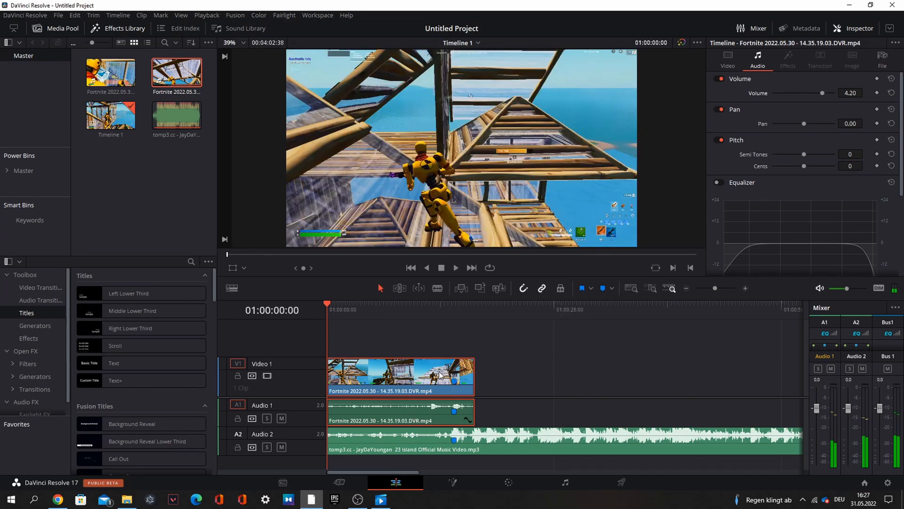
Add retime speed points to the Fortnite clip and set its segments to 50% and 200%.
{"action": "right_click", "coordinate": [400, 375]}
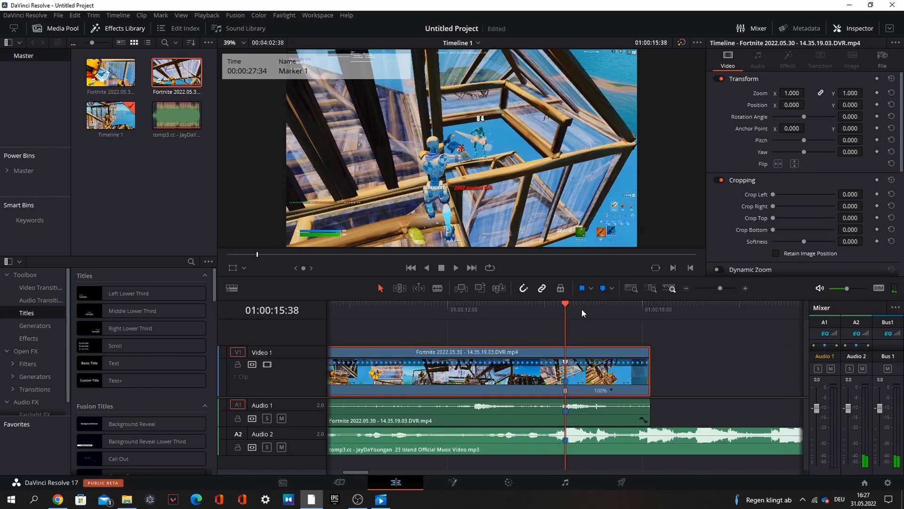
{"action": "left_click", "coordinate": [548, 303]}
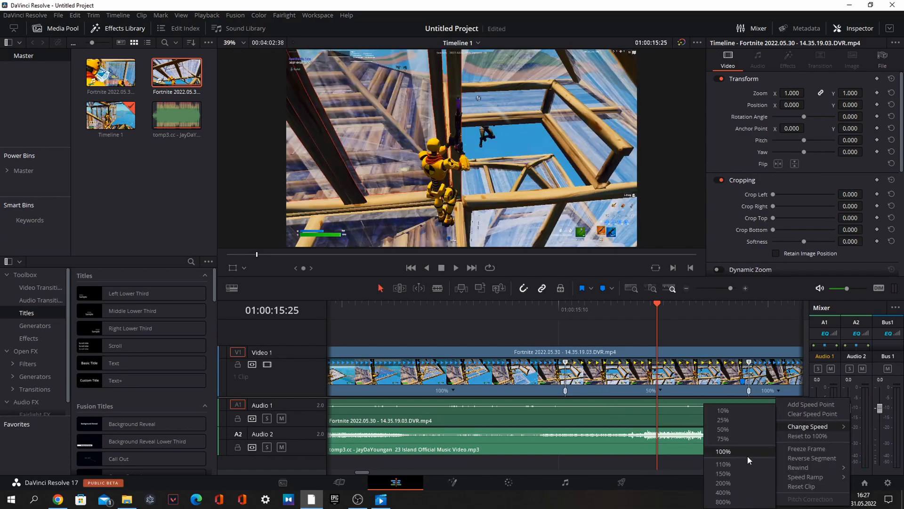
{"action": "left_click", "coordinate": [723, 483]}
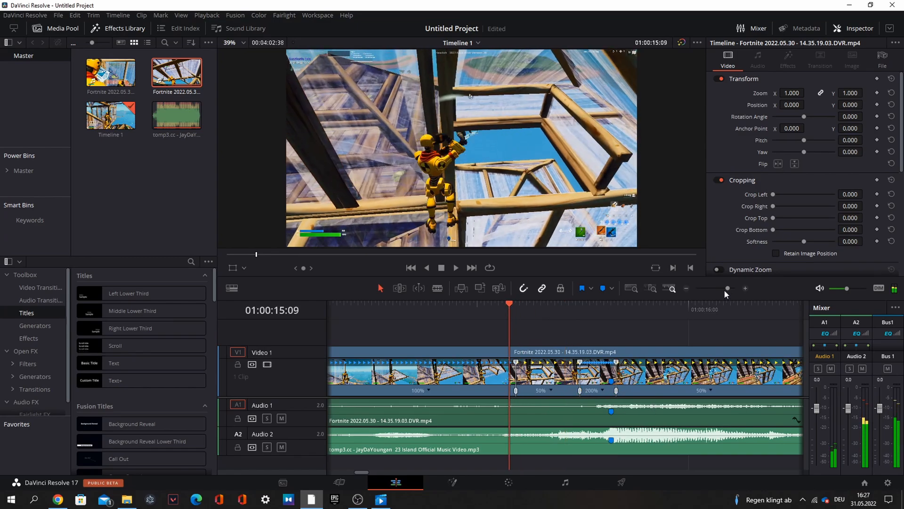
{"action": "left_click", "coordinate": [456, 267]}
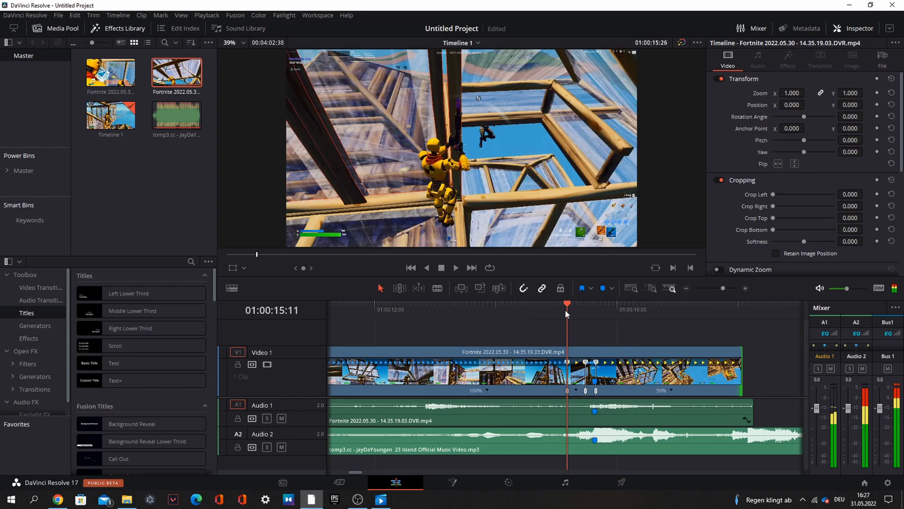
{"action": "left_click", "coordinate": [455, 267]}
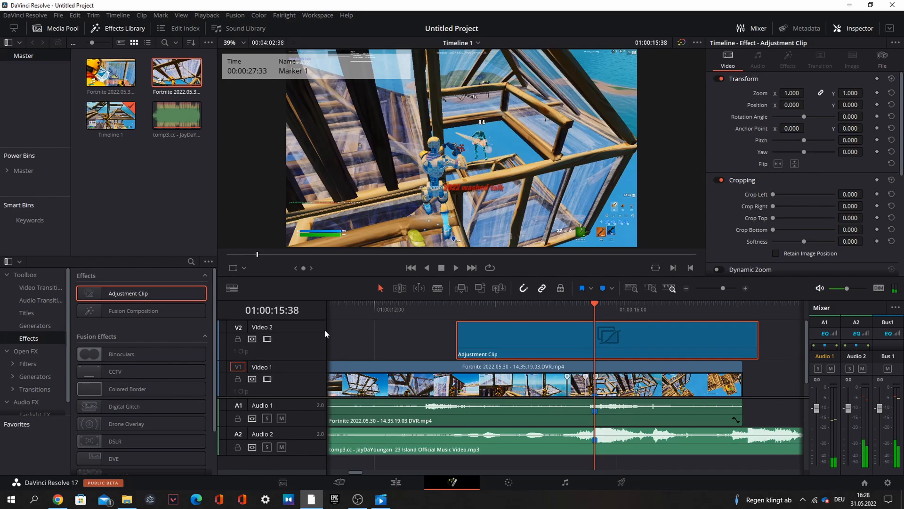
Put an Adjustment Clip on V2 above the speed ramp and open it in Fusion.
{"action": "left_click", "coordinate": [452, 481]}
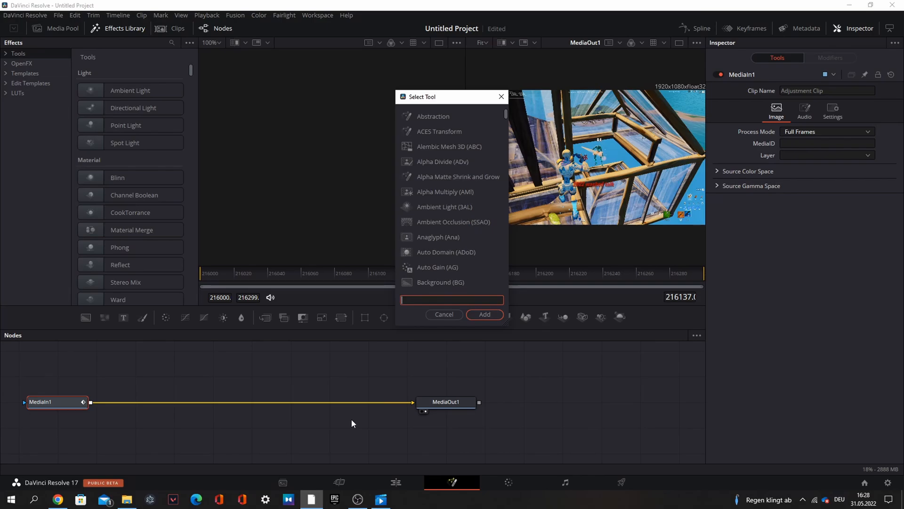
Add a Camera Shake node with rotation set to 0 and Edges set to Mirror.
{"action": "type", "text": "s"}
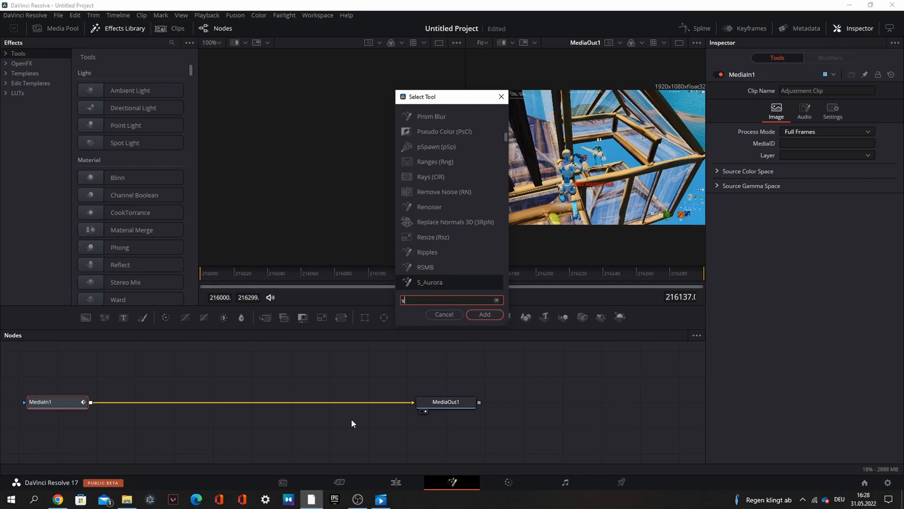
{"action": "type", "text": "shake"}
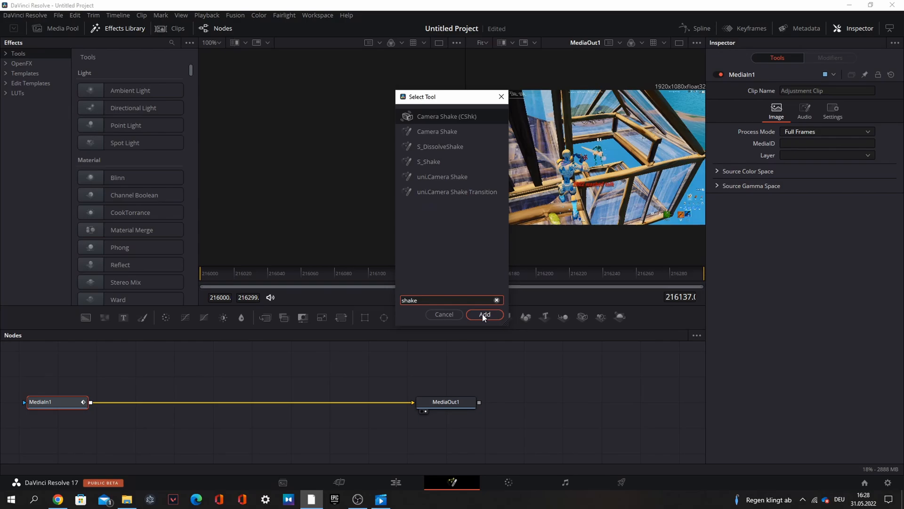
{"action": "left_click", "coordinate": [483, 314]}
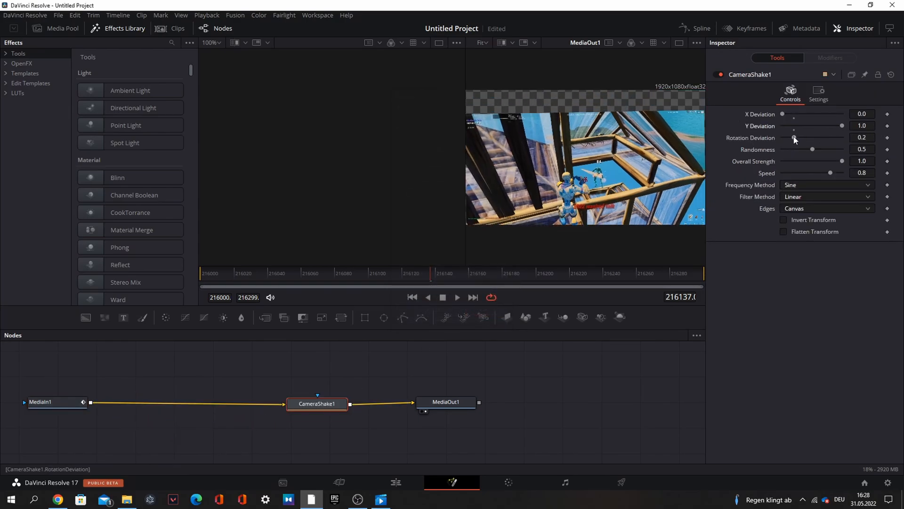
{"action": "left_click_drag", "start_coordinate": [794, 137], "coordinate": [782, 137]}
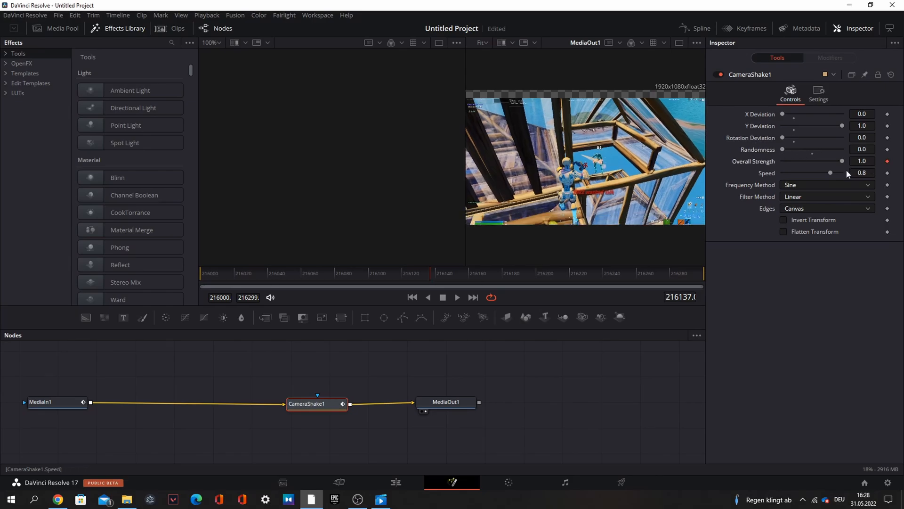
{"action": "left_click", "coordinate": [824, 208]}
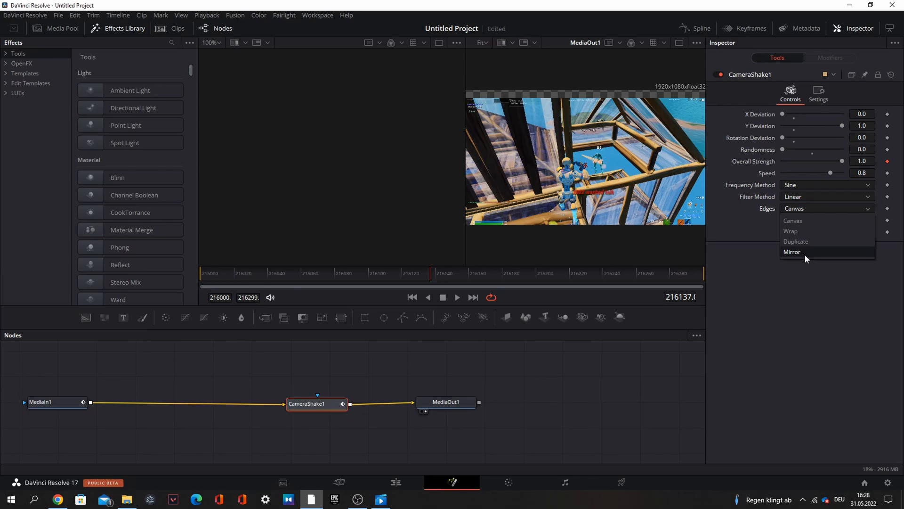
{"action": "left_click", "coordinate": [792, 251]}
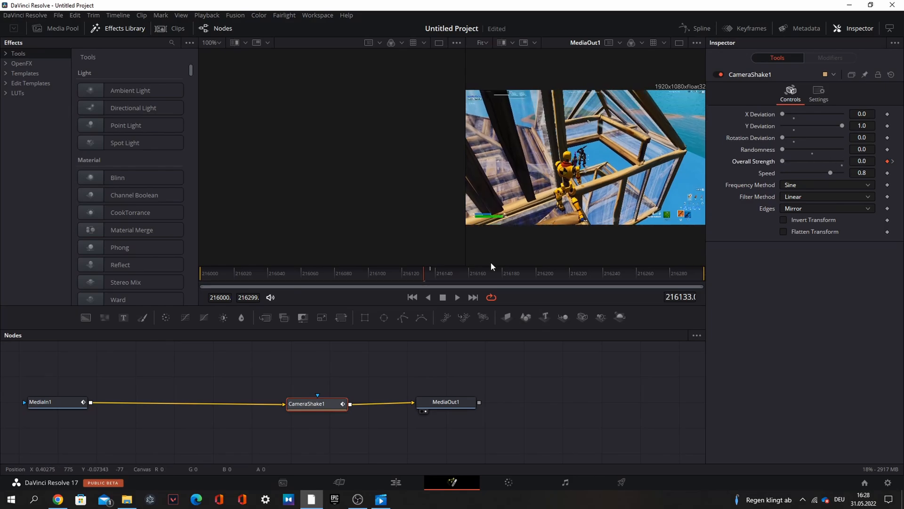
Keyframe the shake's Overall Strength from 0 up to 1 at a later frame.
{"action": "left_click", "coordinate": [439, 273]}
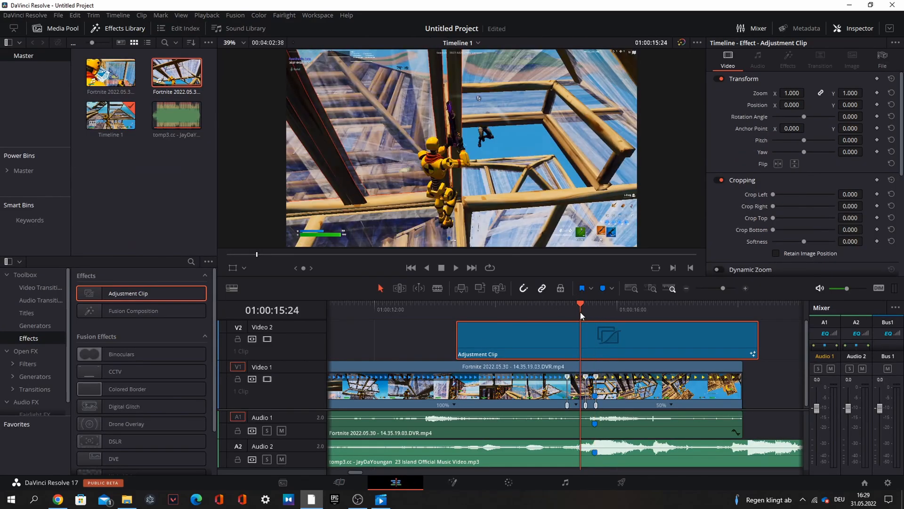
{"action": "left_click", "coordinate": [455, 267]}
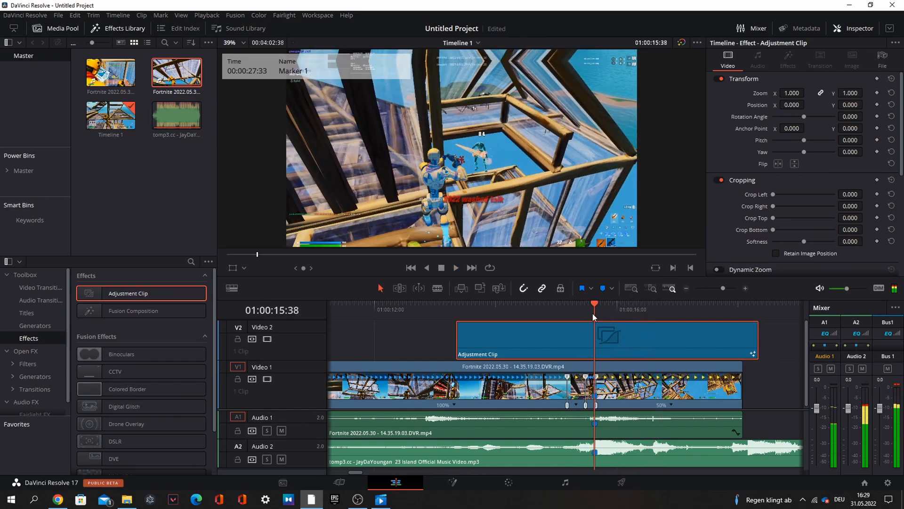
{"action": "left_click", "coordinate": [452, 482]}
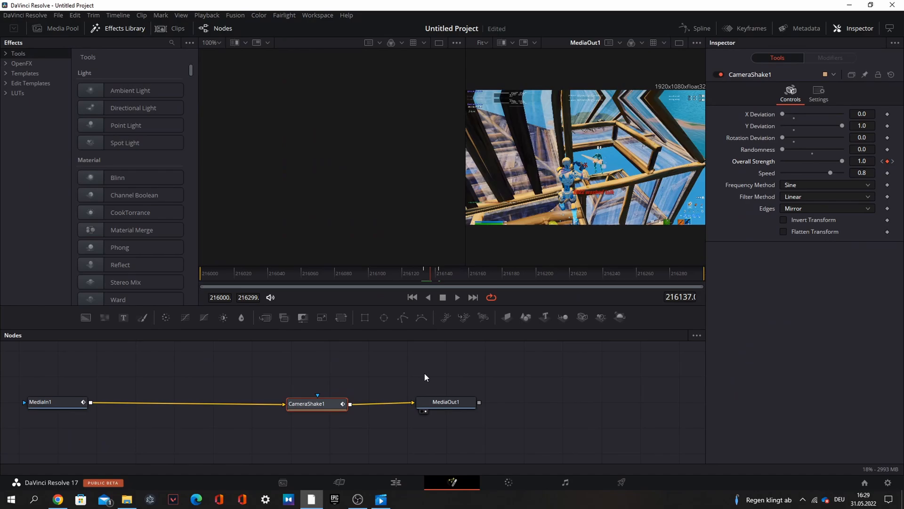
Add an S_Glow node after Camera Shake with a magenta glow colour.
{"action": "type", "text": "shake"}
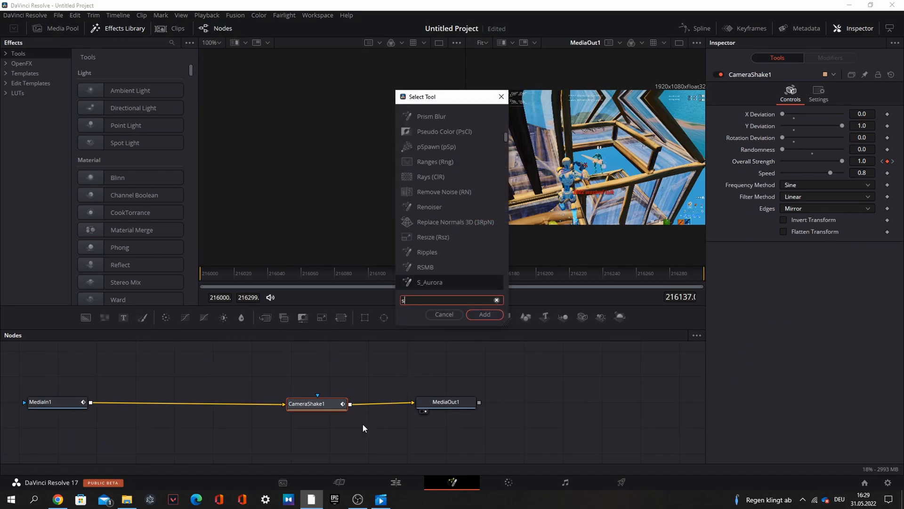
{"action": "type", "text": "_glow"}
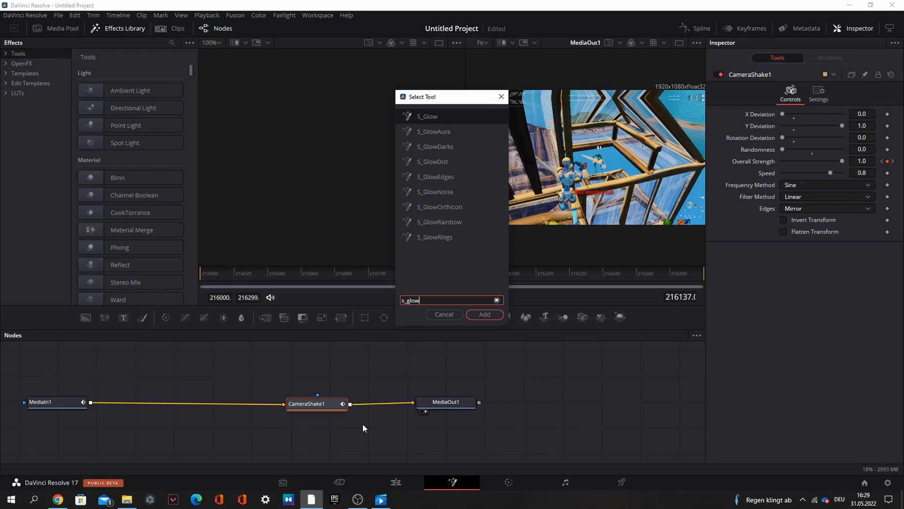
{"action": "left_click", "coordinate": [484, 314]}
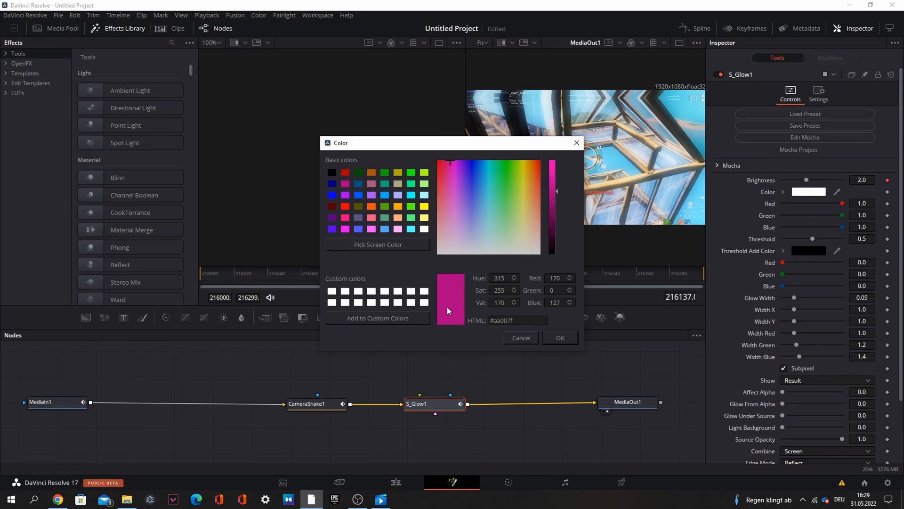
{"action": "left_click", "coordinate": [559, 337]}
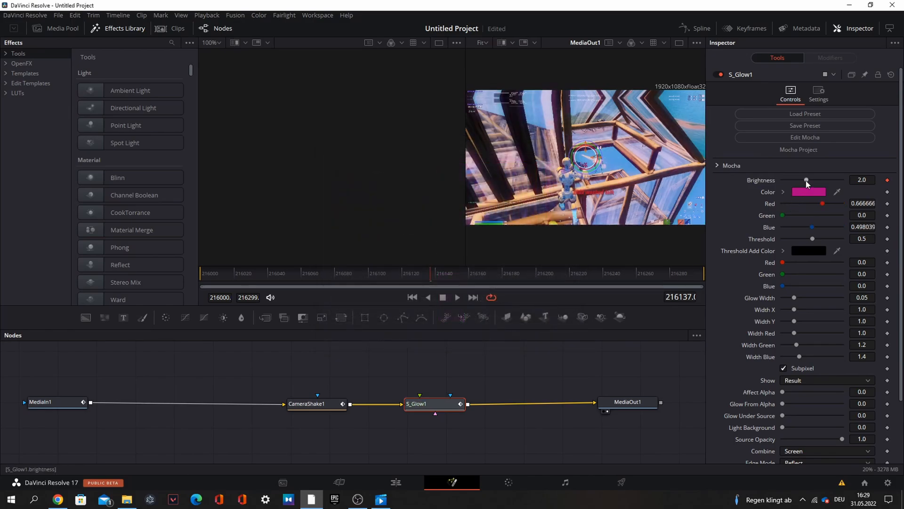
Set glow Brightness to 2.717 and Threshold to 0.394, keyframing brightness.
{"action": "left_click_drag", "start_coordinate": [807, 180], "coordinate": [815, 180]}
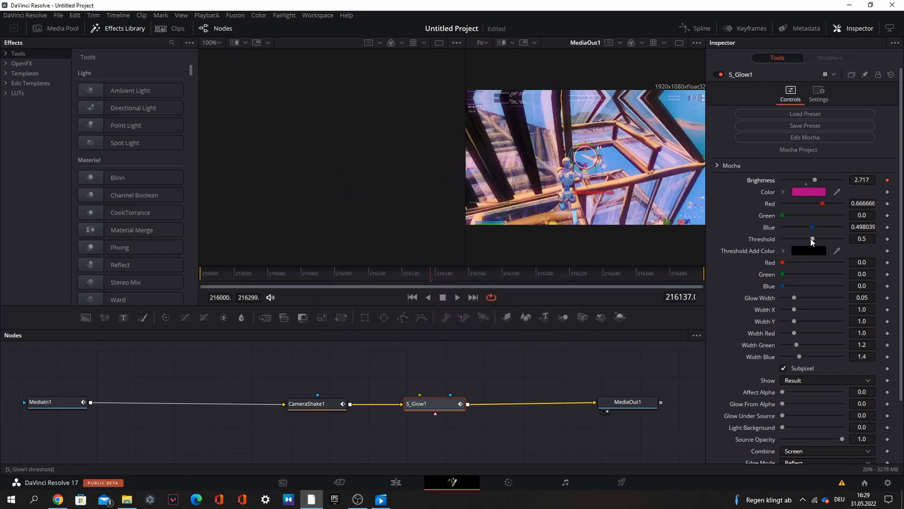
{"action": "left_click_drag", "start_coordinate": [820, 238], "coordinate": [811, 238]}
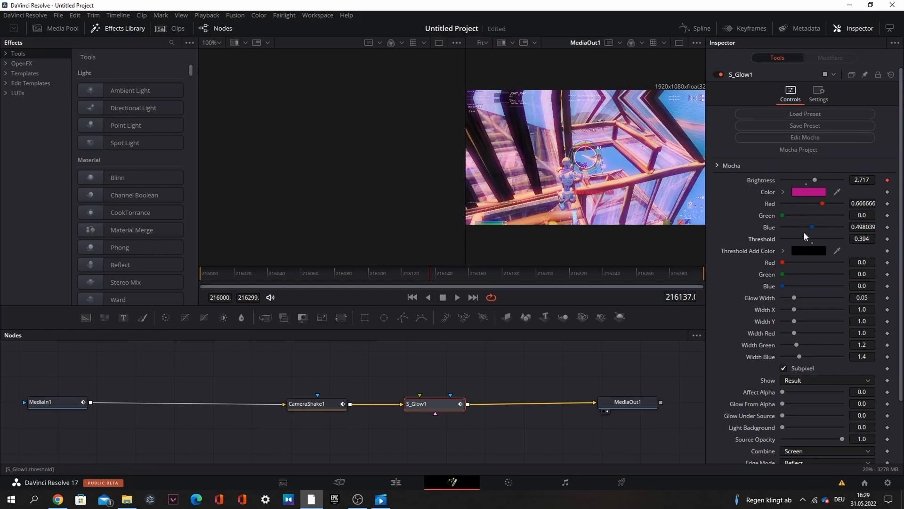
{"action": "left_click", "coordinate": [424, 272]}
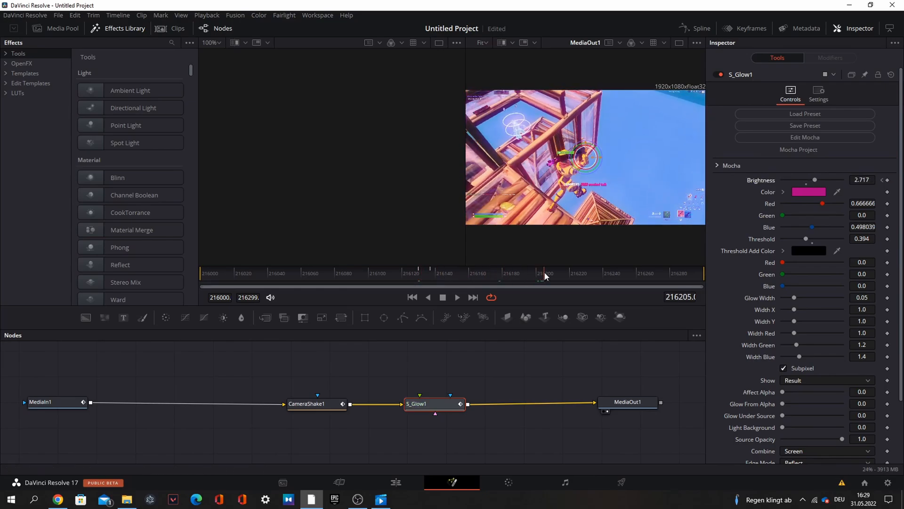
{"action": "left_click_drag", "start_coordinate": [815, 180], "coordinate": [801, 180]}
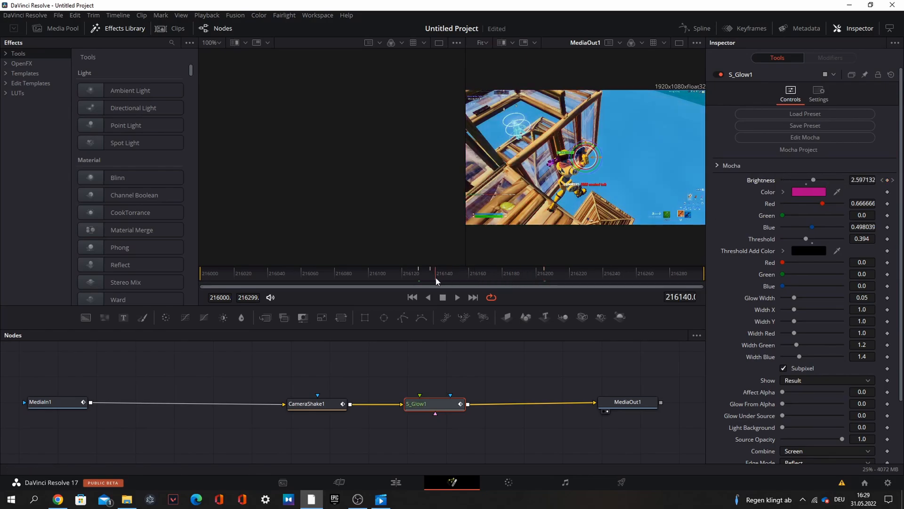
{"action": "left_click", "coordinate": [395, 482]}
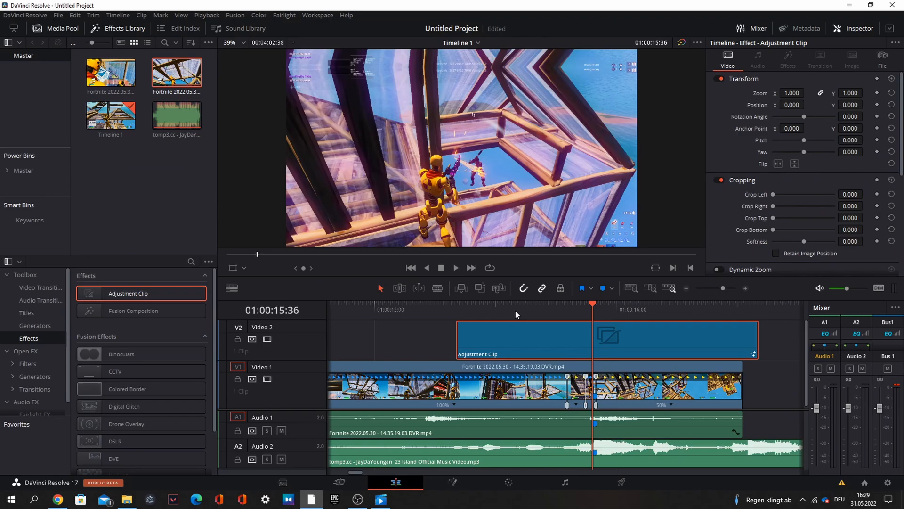
{"action": "left_click", "coordinate": [455, 267]}
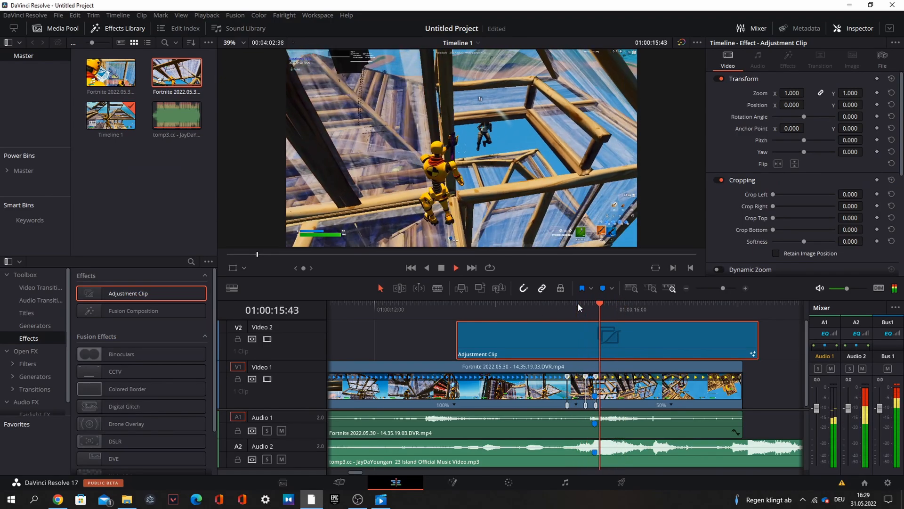
{"action": "left_click", "coordinate": [206, 15]}
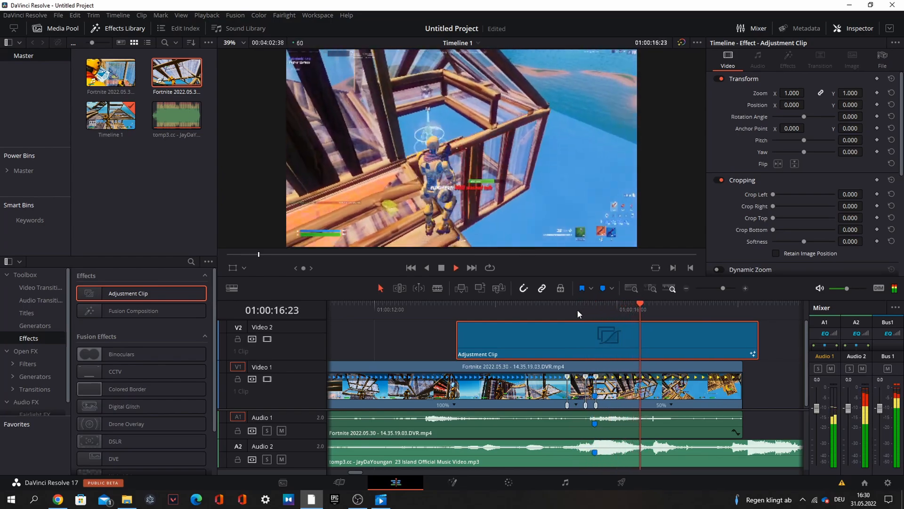
{"action": "left_click_drag", "start_coordinate": [640, 305], "coordinate": [599, 304]}
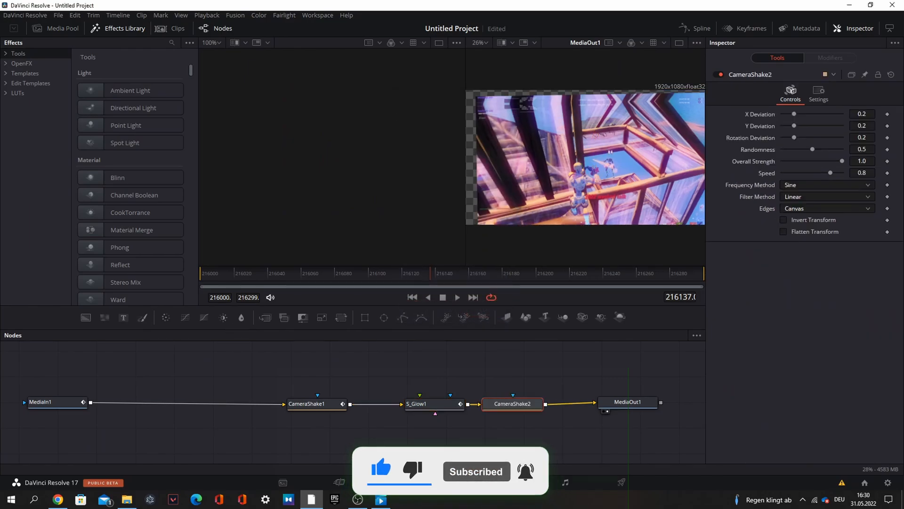
Make the second Camera Shake rotation-only: Deviation 0, Speed 0.047, Edges Mirror, then return to Edit.
{"action": "left_click_drag", "start_coordinate": [814, 113], "coordinate": [783, 113]}
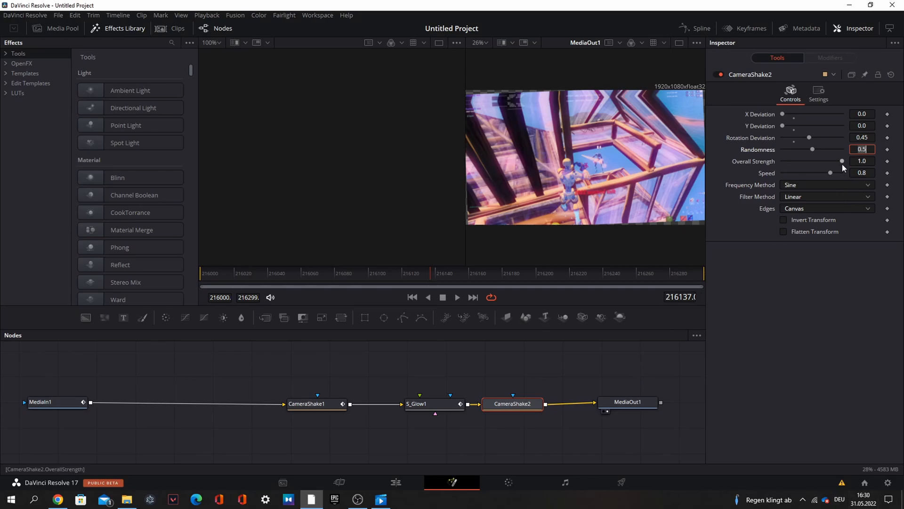
{"action": "left_click_drag", "start_coordinate": [831, 173], "coordinate": [784, 172]}
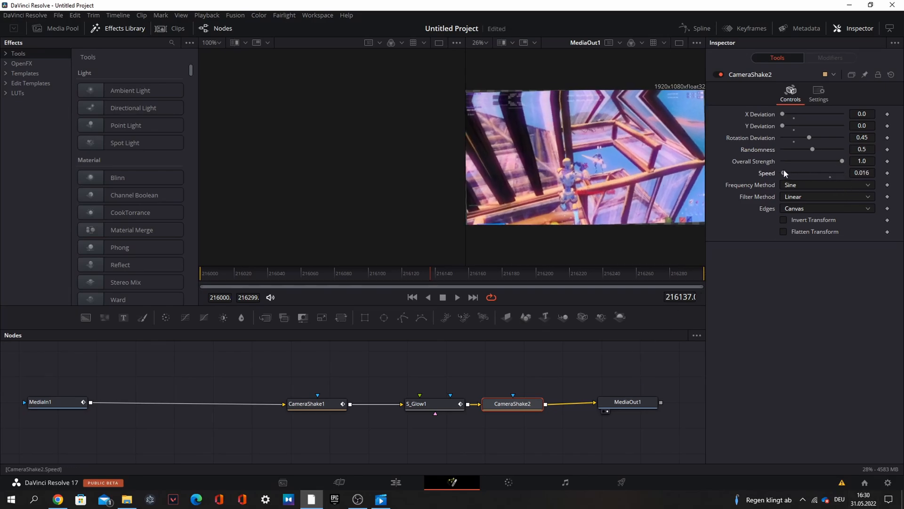
{"action": "left_click_drag", "start_coordinate": [784, 172], "coordinate": [804, 173]}
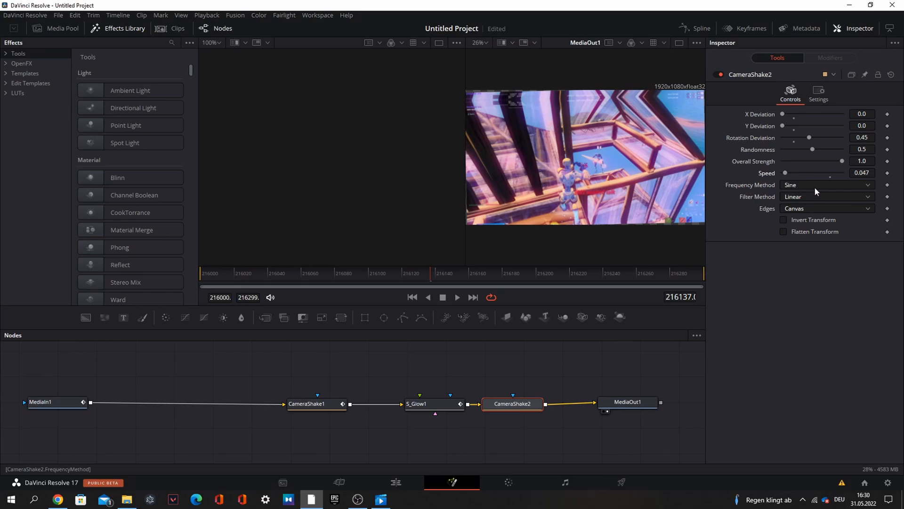
{"action": "left_click", "coordinate": [827, 208]}
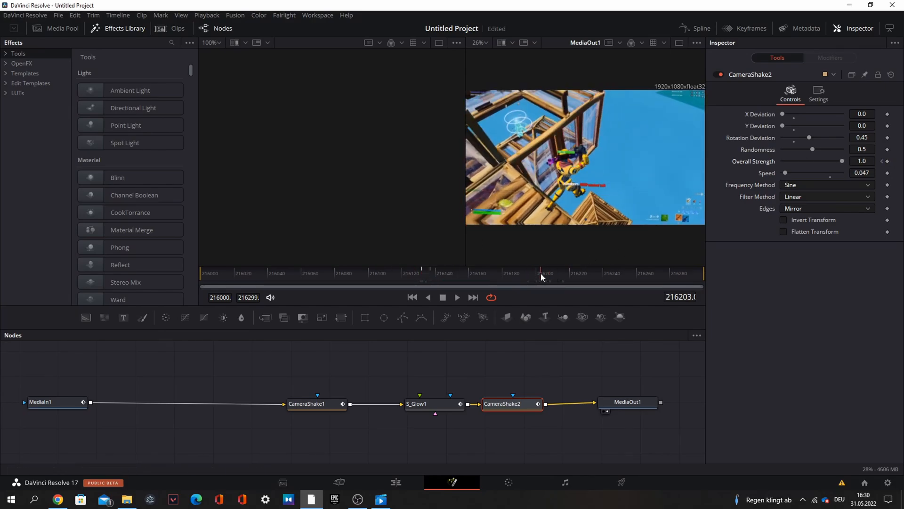
{"action": "left_click", "coordinate": [513, 272]}
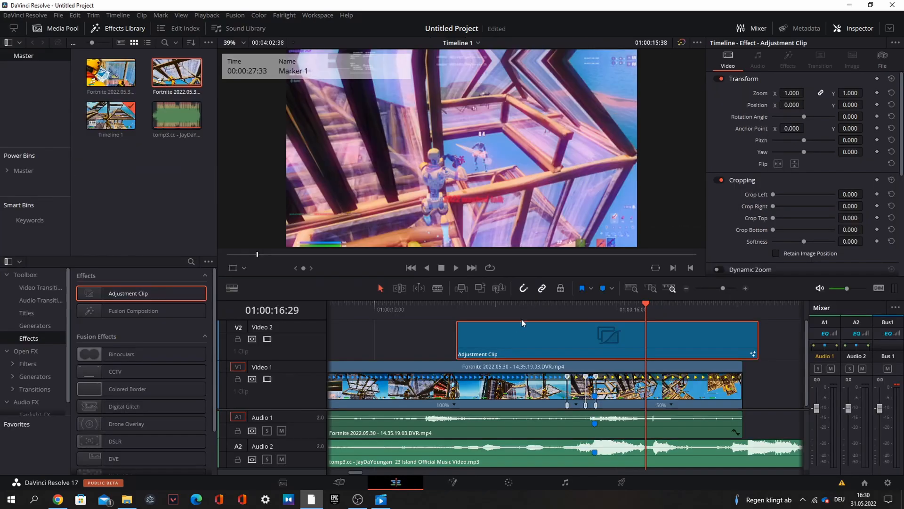
Keyframe the adjustment clip's Zoom rising to 1.010 and settling back to 1.000.
{"action": "left_click", "coordinate": [455, 267]}
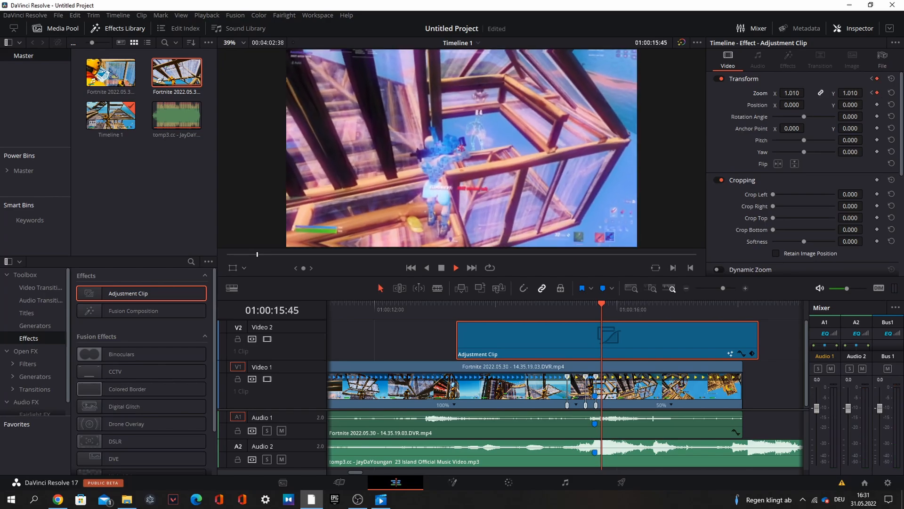
{"action": "left_click_drag", "start_coordinate": [602, 303], "coordinate": [596, 303]}
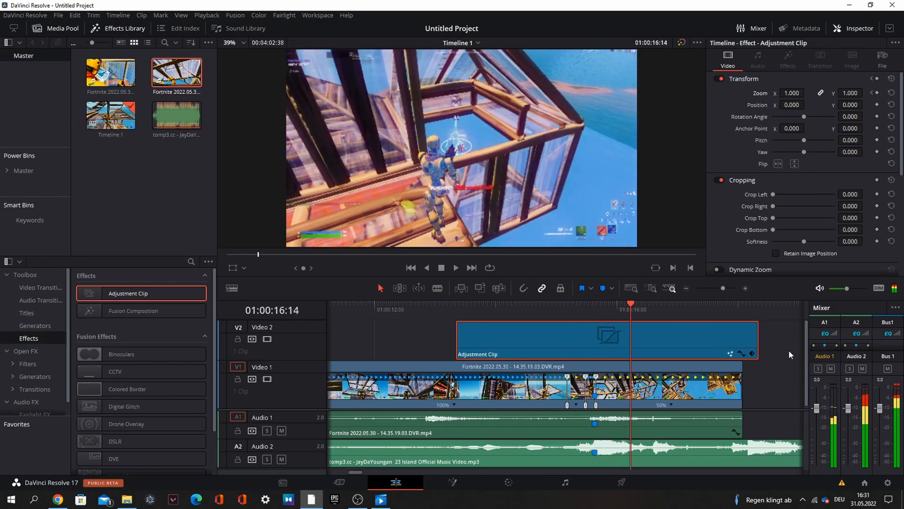
{"action": "left_click_drag", "start_coordinate": [475, 340], "coordinate": [493, 341]}
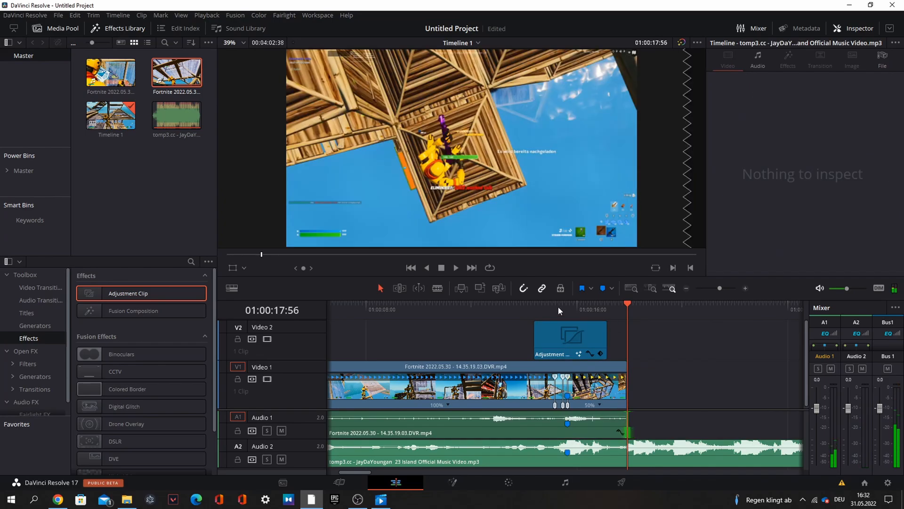
Select the 14.24.47.02 clip and raise its audio Volume to 4.20.
{"action": "left_click", "coordinate": [110, 72]}
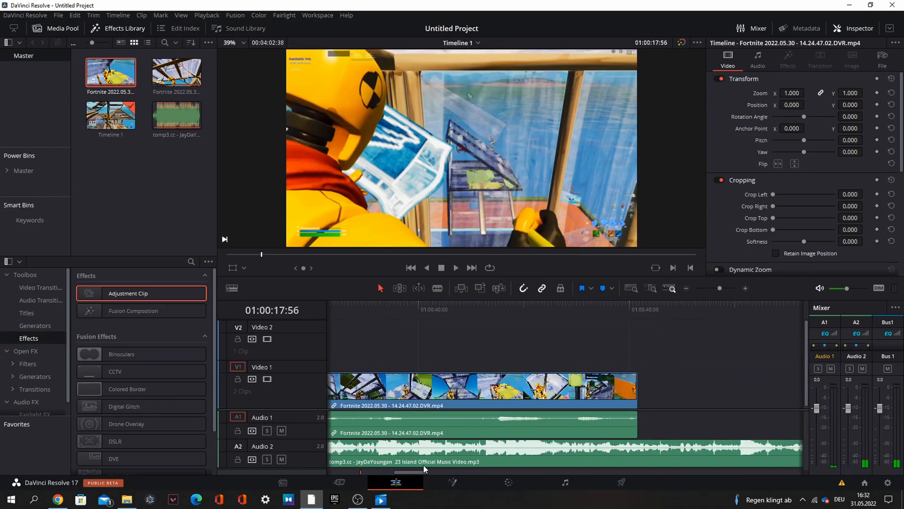
{"action": "left_click", "coordinate": [556, 309]}
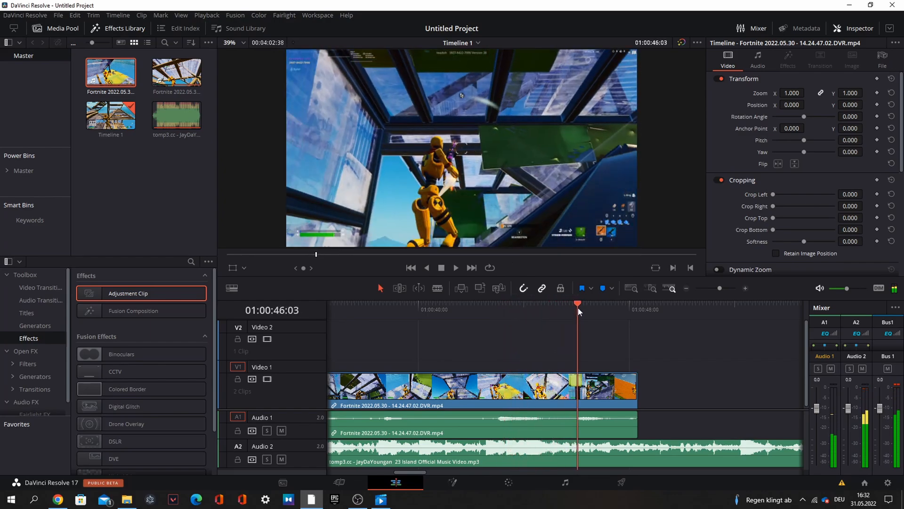
{"action": "left_click", "coordinate": [455, 267]}
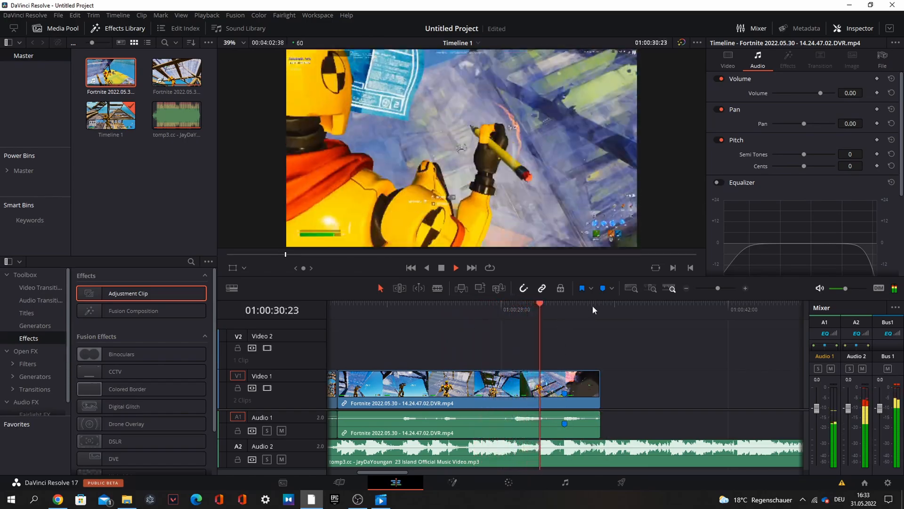
{"action": "left_click", "coordinate": [571, 304]}
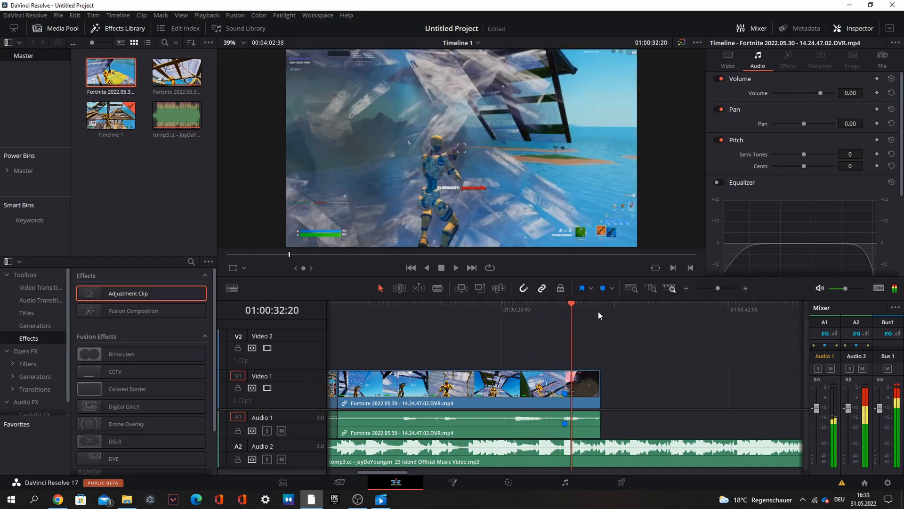
{"action": "left_click", "coordinate": [565, 304]}
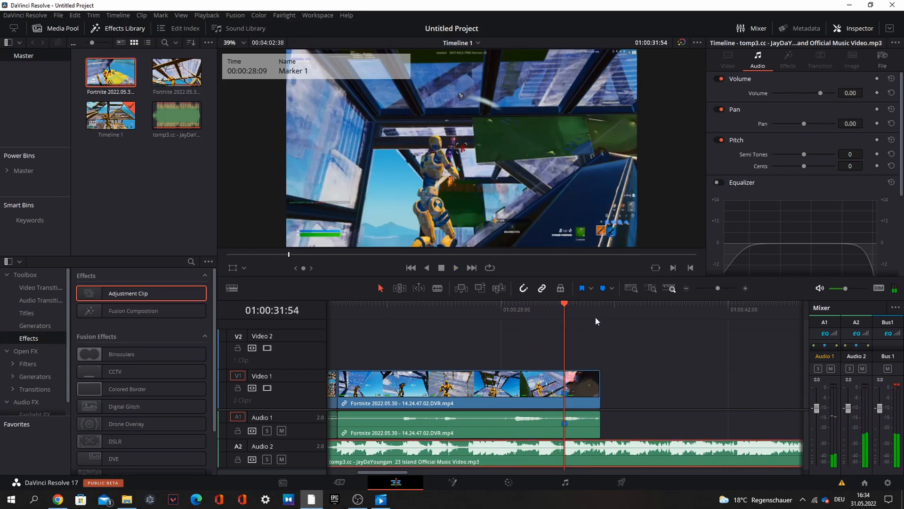
{"action": "left_click", "coordinate": [441, 304]}
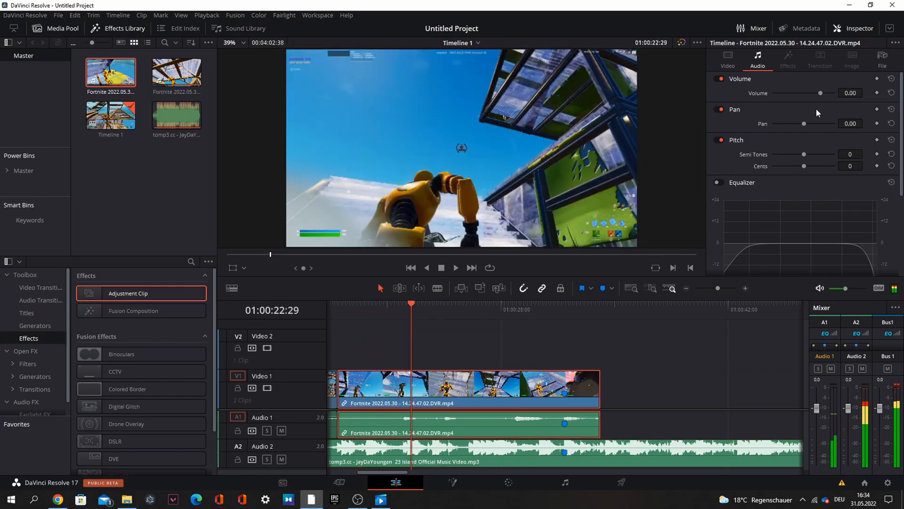
{"action": "left_click_drag", "start_coordinate": [803, 93], "coordinate": [820, 92]}
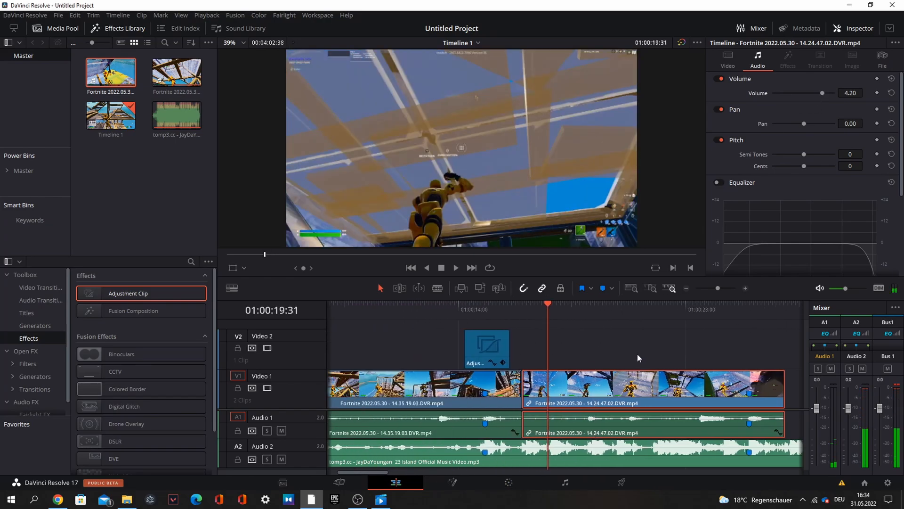
Enable Retime Controls on the second Fortnite clip and add speed points.
{"action": "right_click", "coordinate": [597, 386]}
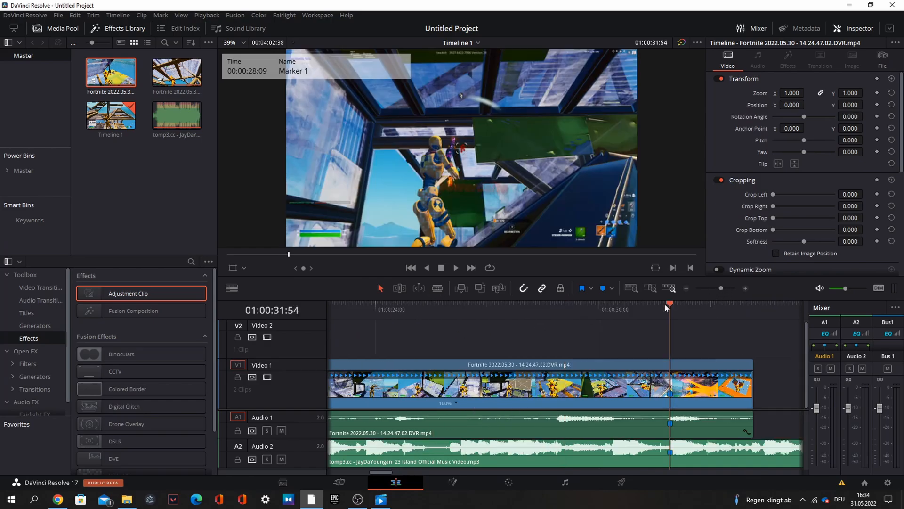
{"action": "right_click", "coordinate": [467, 415]}
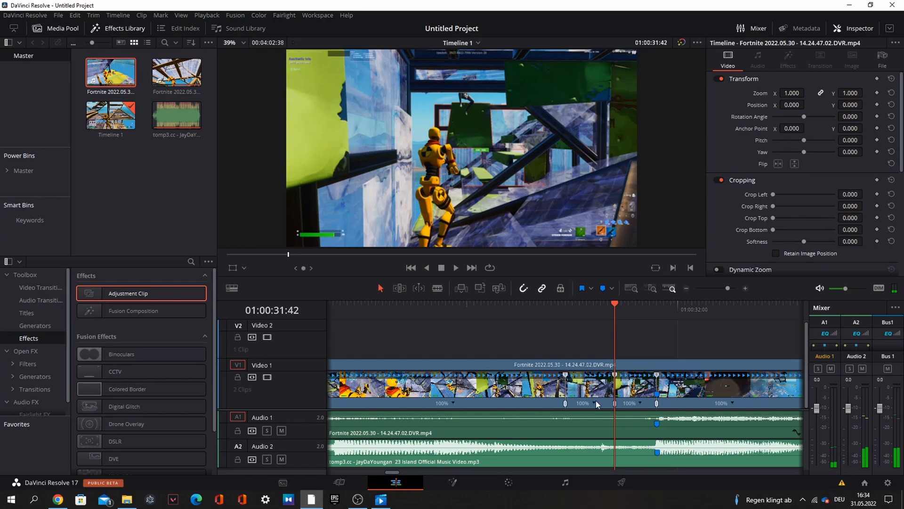
{"action": "mouse_move", "coordinate": [689, 430]}
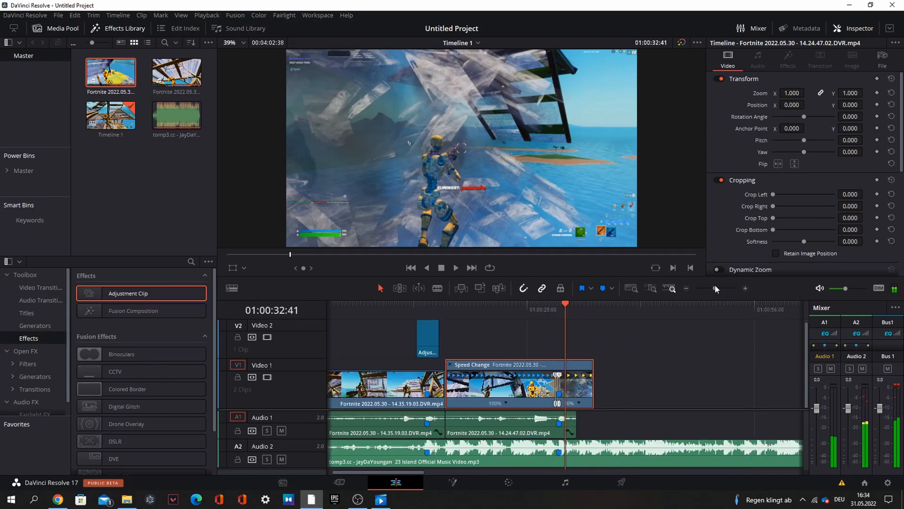
Keyframe the first adjustment clip's Zoom at its start, punching in to 1.4.
{"action": "left_click", "coordinate": [426, 337]}
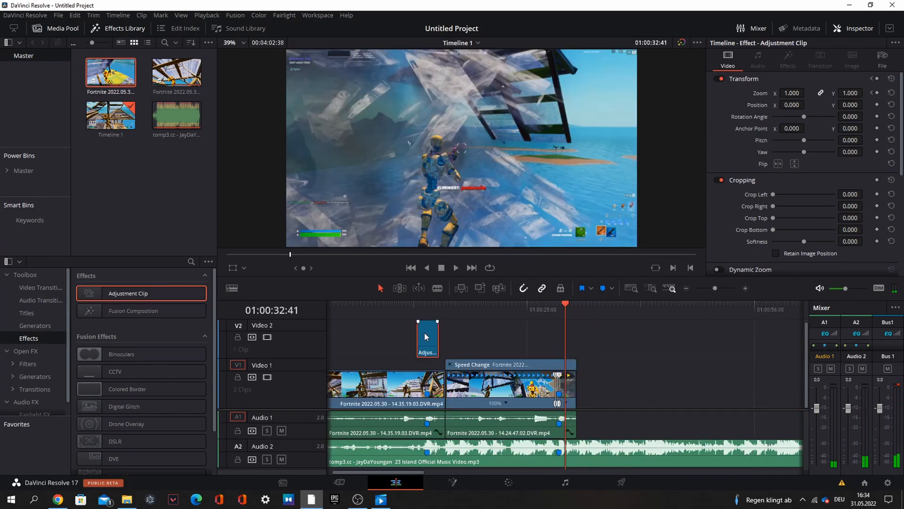
{"action": "left_click", "coordinate": [426, 303]}
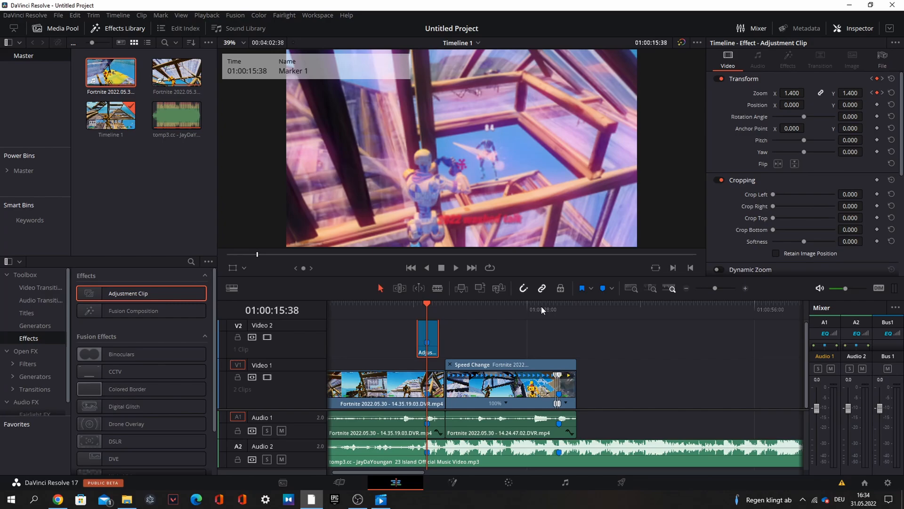
{"action": "left_click", "coordinate": [535, 310]}
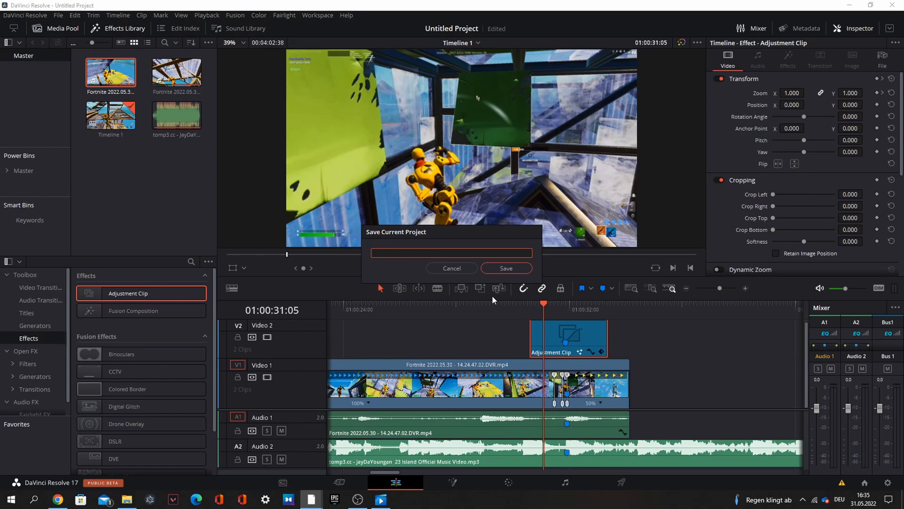
Save the project as 'highlights sample'.
{"action": "type", "text": "highlights sam"}
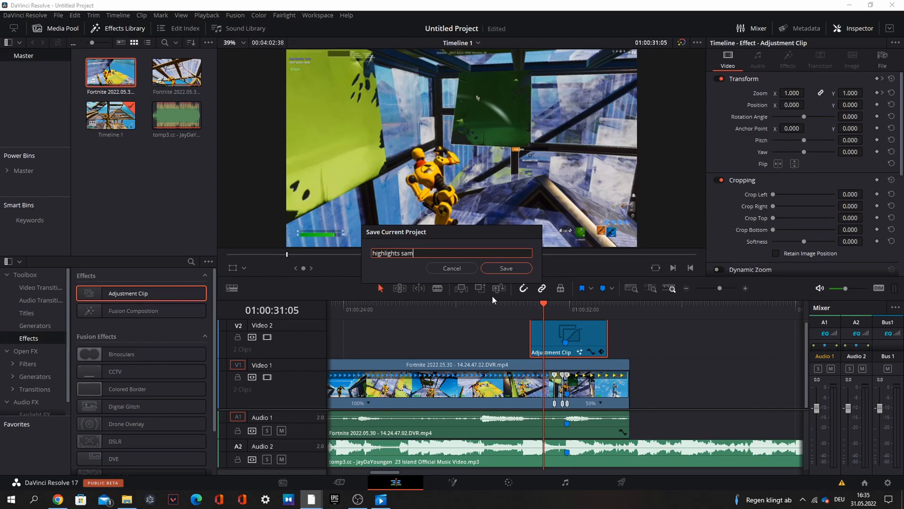
{"action": "left_click", "coordinate": [506, 268]}
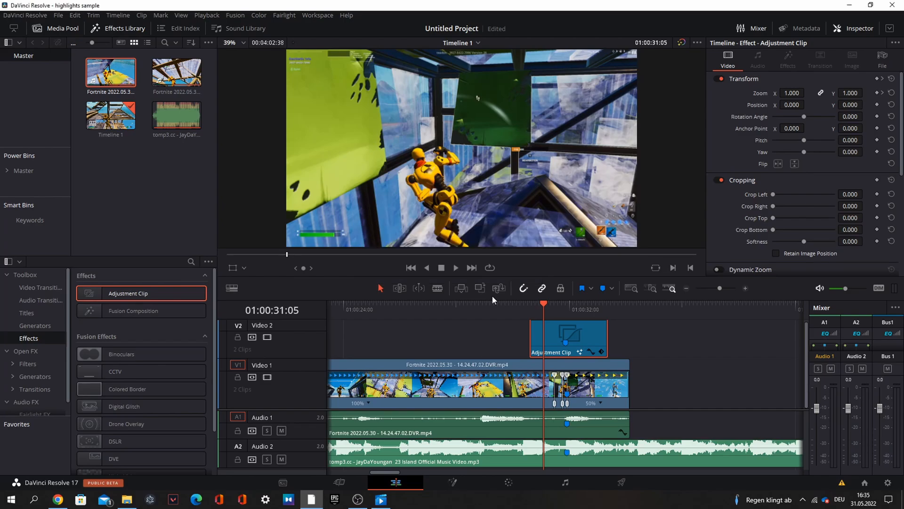
{"action": "left_click", "coordinate": [455, 267]}
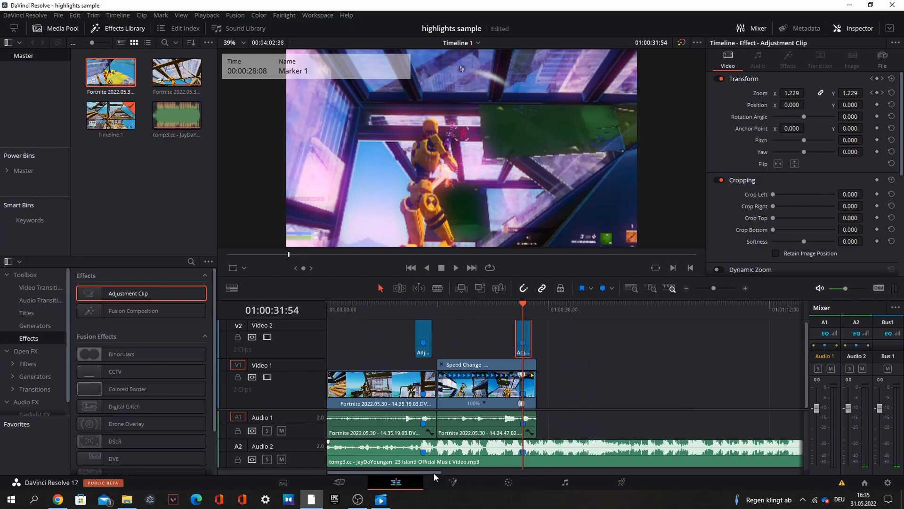
Boost a low band on the 23 Island song's equalizer in the Inspector.
{"action": "left_click", "coordinate": [455, 267]}
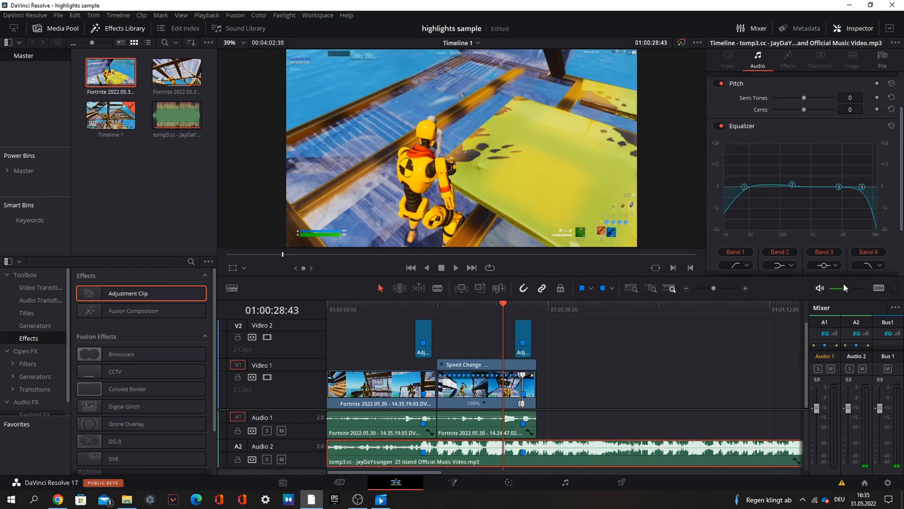
{"action": "left_click_drag", "start_coordinate": [830, 288], "coordinate": [856, 288]}
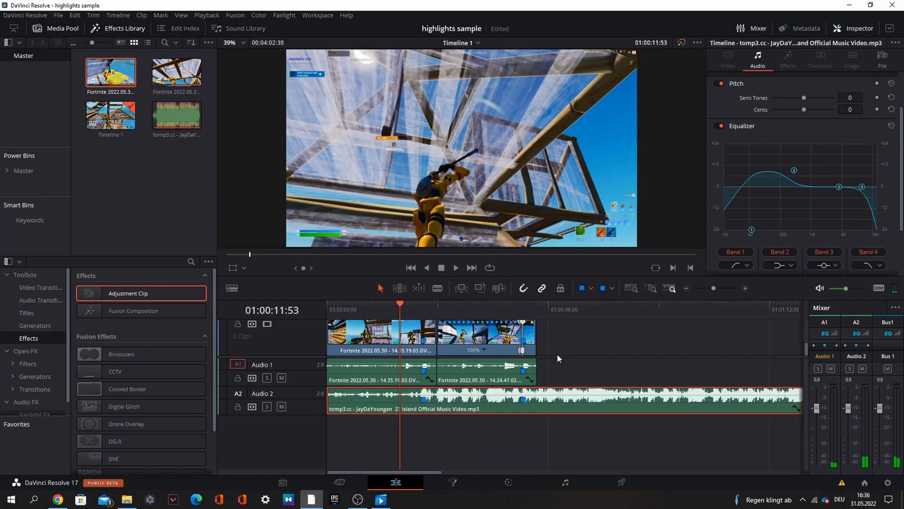
Get Whoosh for Kills.wav from Volume (E:) > Davinci resolve editing and place it twice on A3.
{"action": "left_click", "coordinate": [127, 499]}
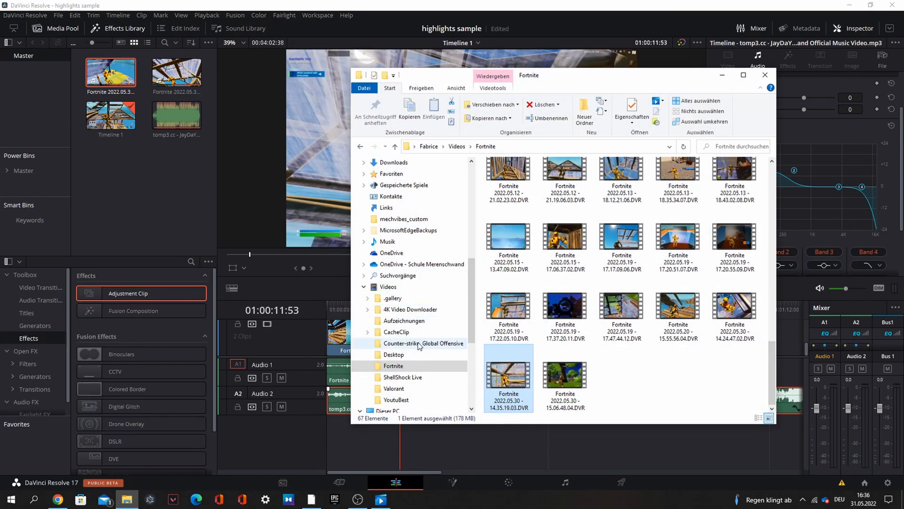
{"action": "scroll", "scroll_direction": "down", "scroll_amount": 3}
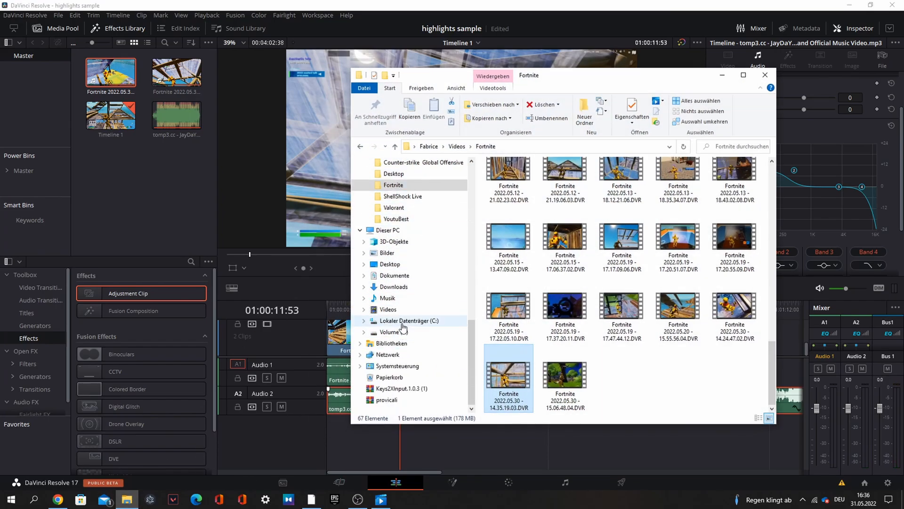
{"action": "left_click", "coordinate": [395, 332]}
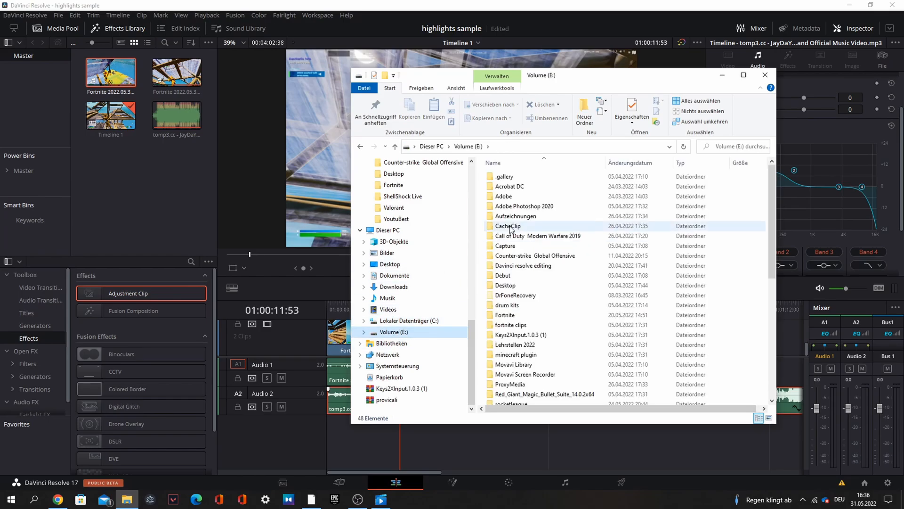
{"action": "left_click", "coordinate": [522, 265]}
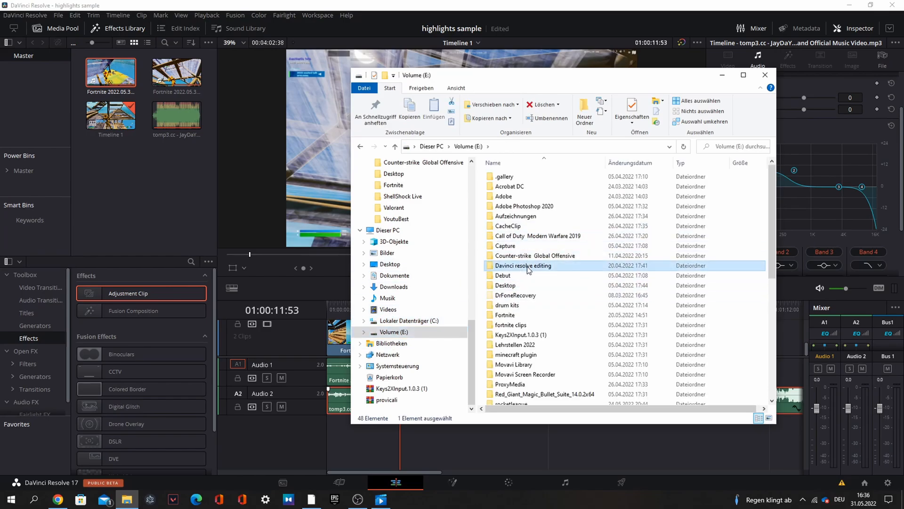
{"action": "double_click", "coordinate": [523, 265]}
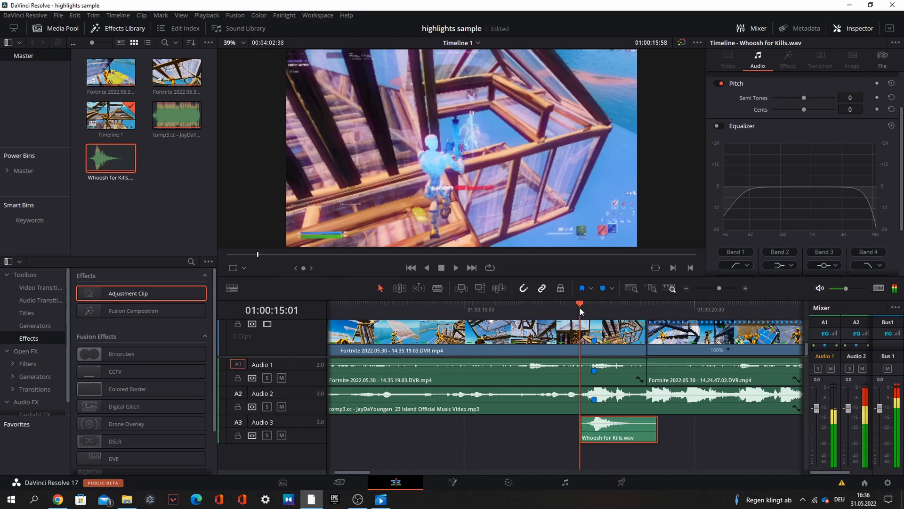
{"action": "left_click", "coordinate": [455, 267]}
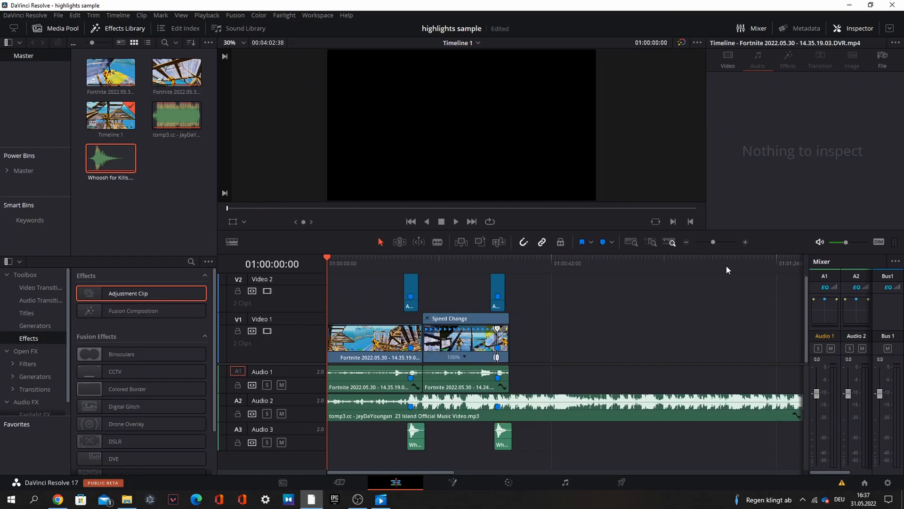
Add a Barn Door transition at the montage start: Horizontal, Ease In & Out, 1.2 seconds.
{"action": "left_click", "coordinate": [455, 221]}
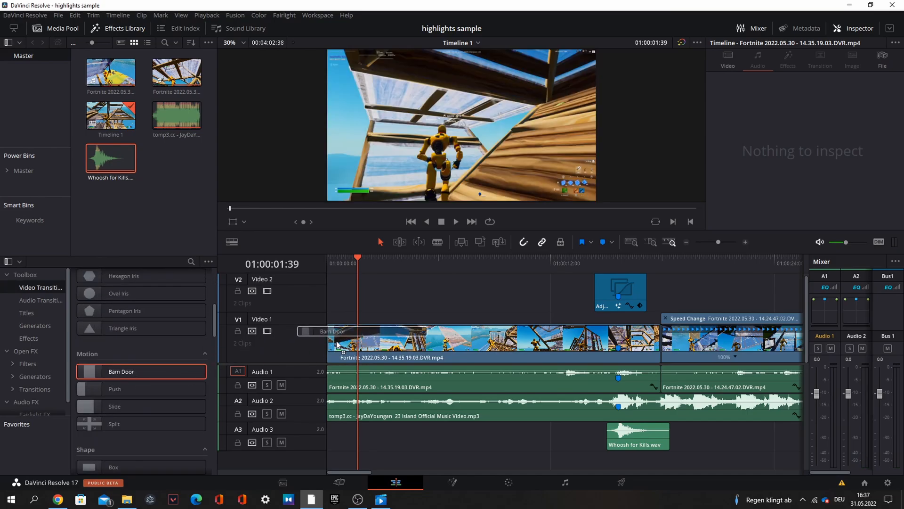
{"action": "left_click", "coordinate": [333, 332]}
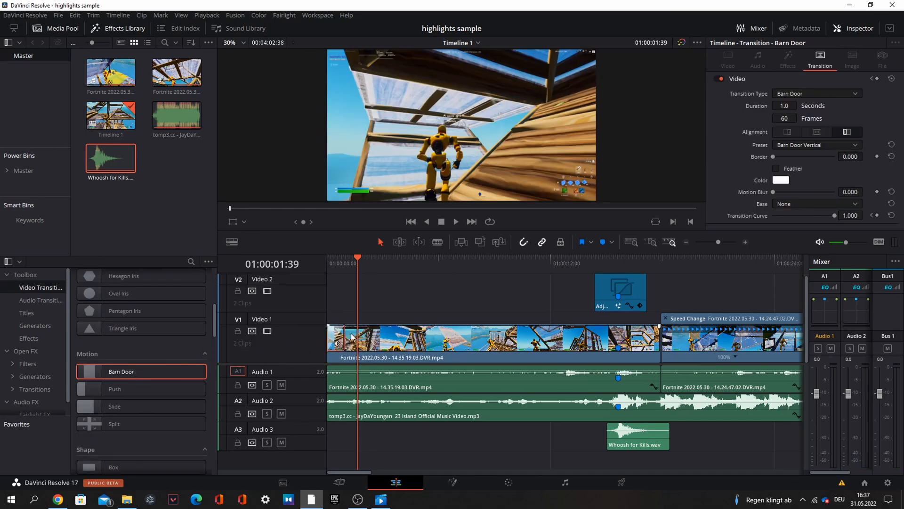
{"action": "left_click", "coordinate": [816, 144]}
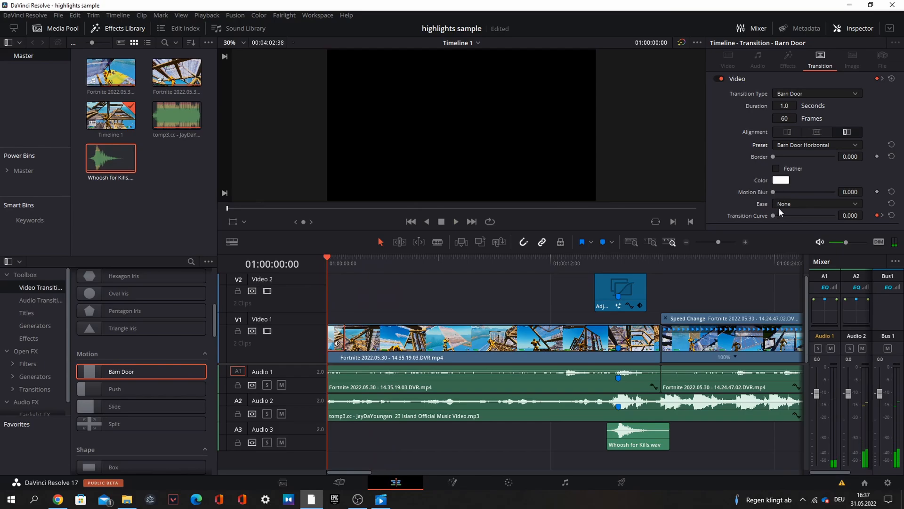
{"action": "left_click", "coordinate": [815, 203]}
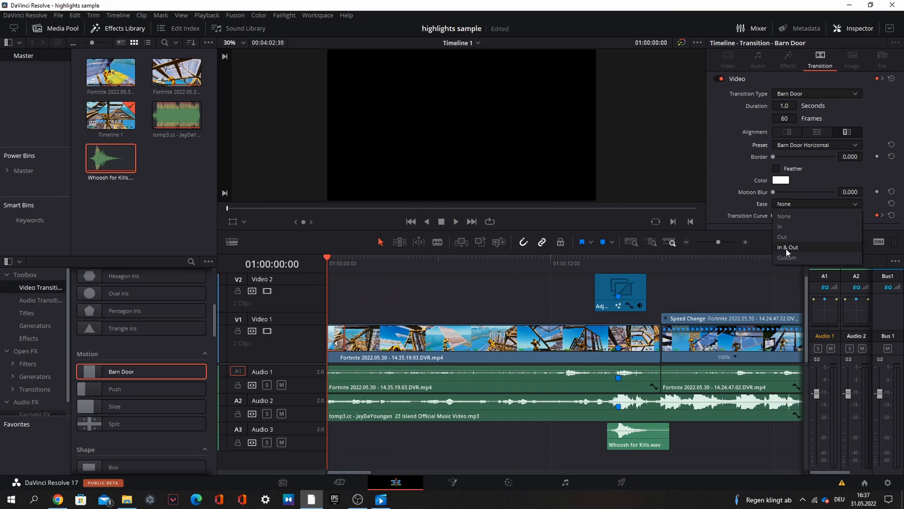
{"action": "left_click", "coordinate": [789, 247]}
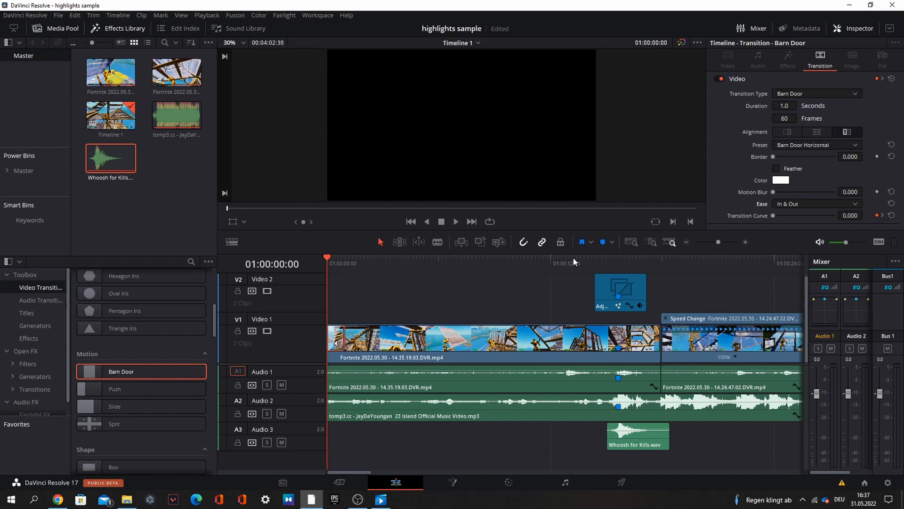
{"action": "left_click", "coordinate": [455, 221]}
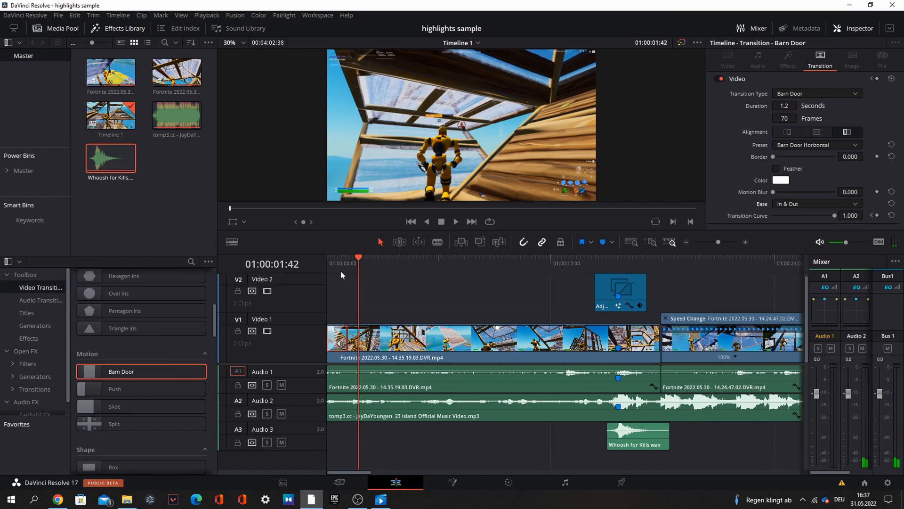
{"action": "left_click", "coordinate": [455, 221]}
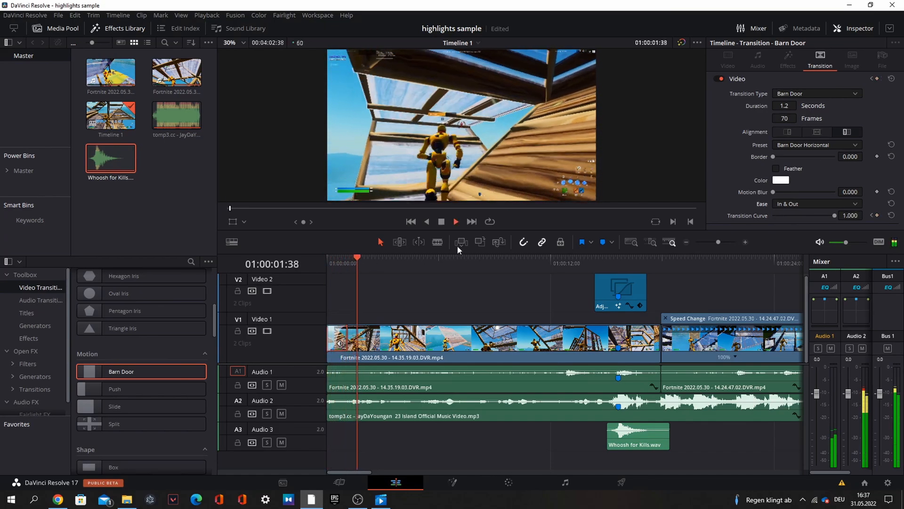
{"action": "left_click", "coordinate": [627, 256]}
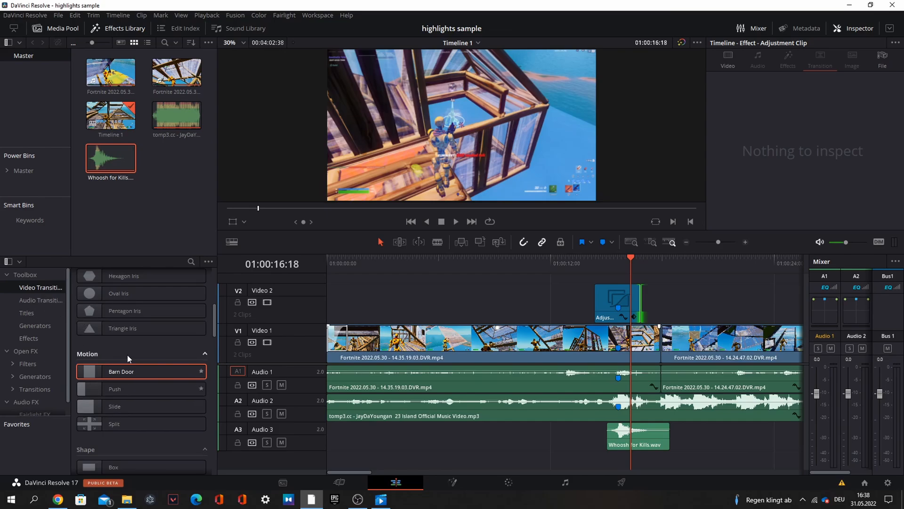
Keyframe Rotate and Z Dist on the adjustment clip's S_BlurMoCurves in Fusion.
{"action": "left_click", "coordinate": [29, 326]}
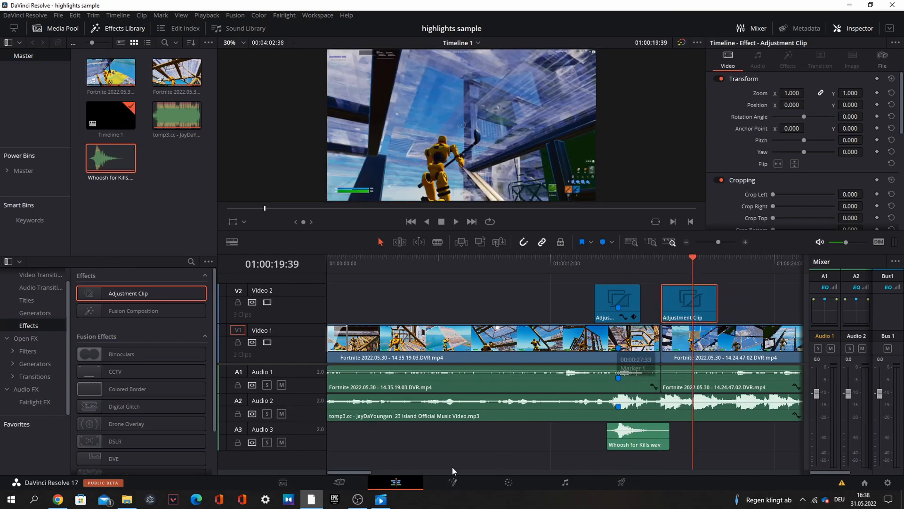
{"action": "left_click", "coordinate": [127, 500]}
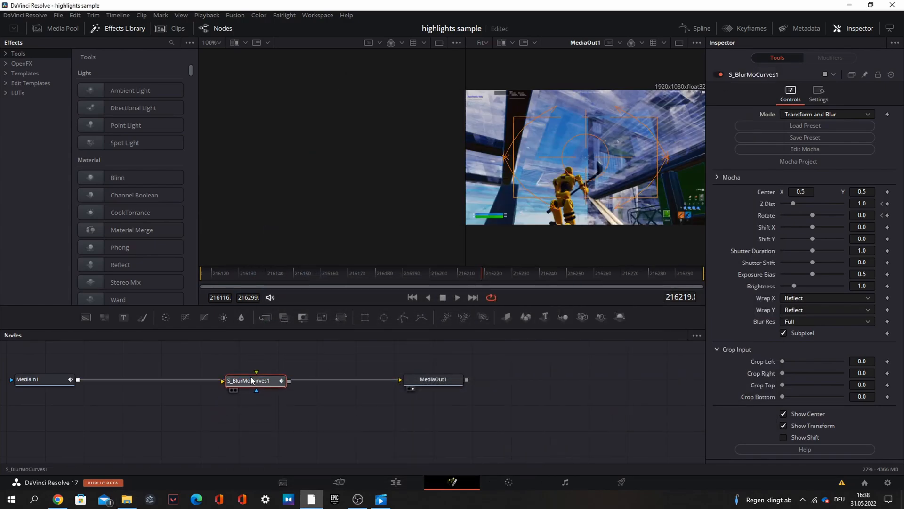
{"action": "left_click_drag", "start_coordinate": [256, 380], "coordinate": [280, 381]}
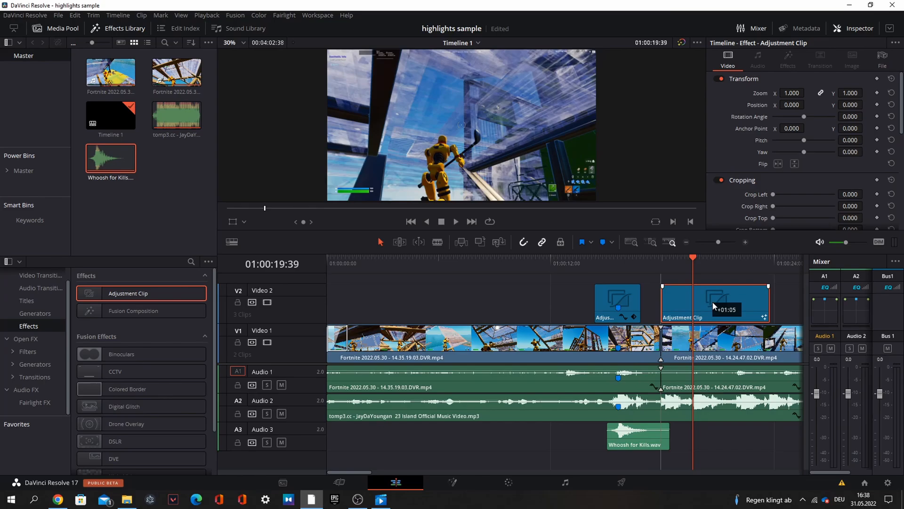
{"action": "left_click", "coordinate": [452, 483]}
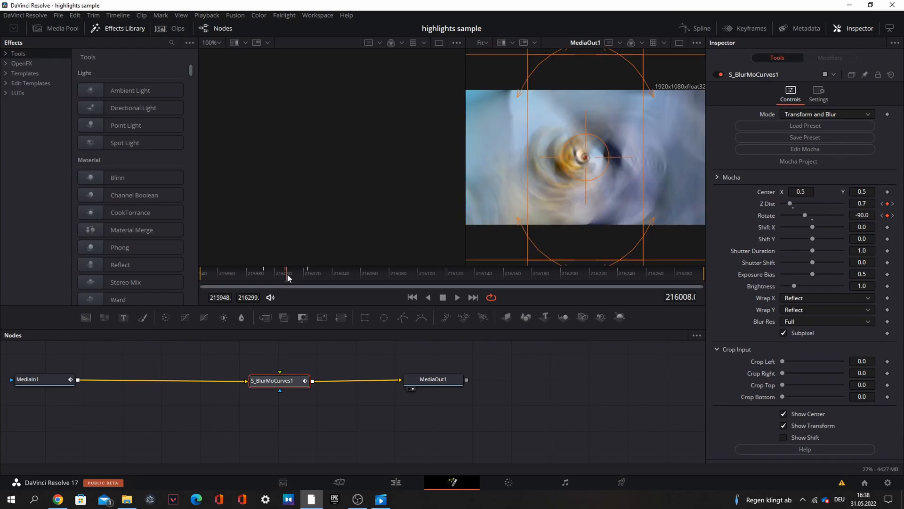
Trim the spin adjustment clip shorter and add an Adjustment Clip on V3.
{"action": "left_click", "coordinate": [395, 482]}
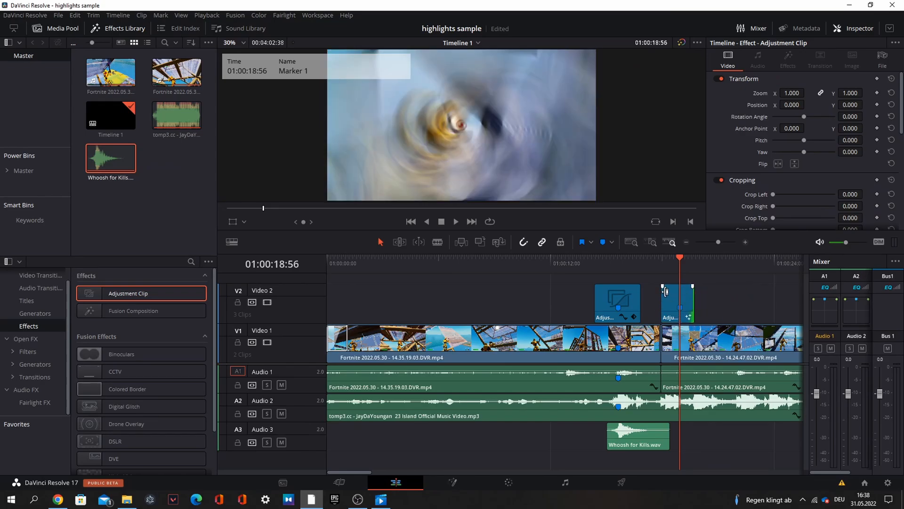
{"action": "left_click_drag", "start_coordinate": [682, 291], "coordinate": [671, 296]}
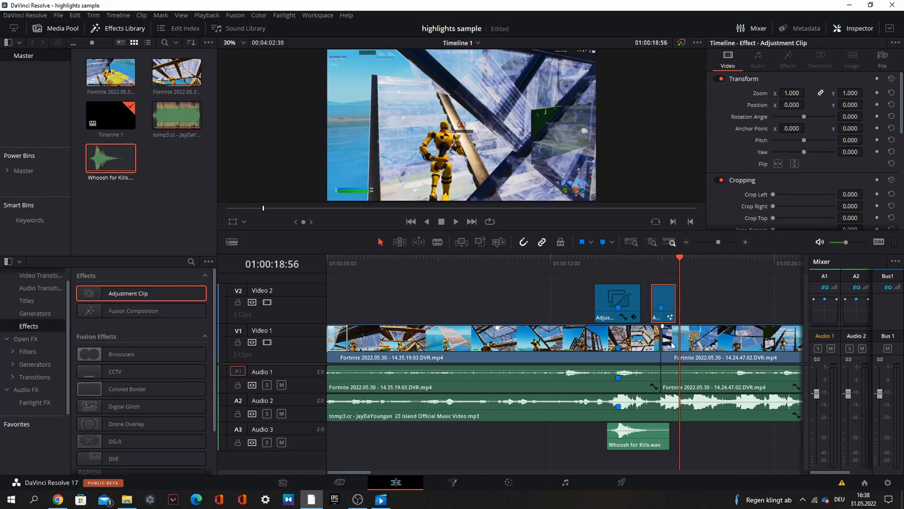
{"action": "left_click", "coordinate": [455, 220]}
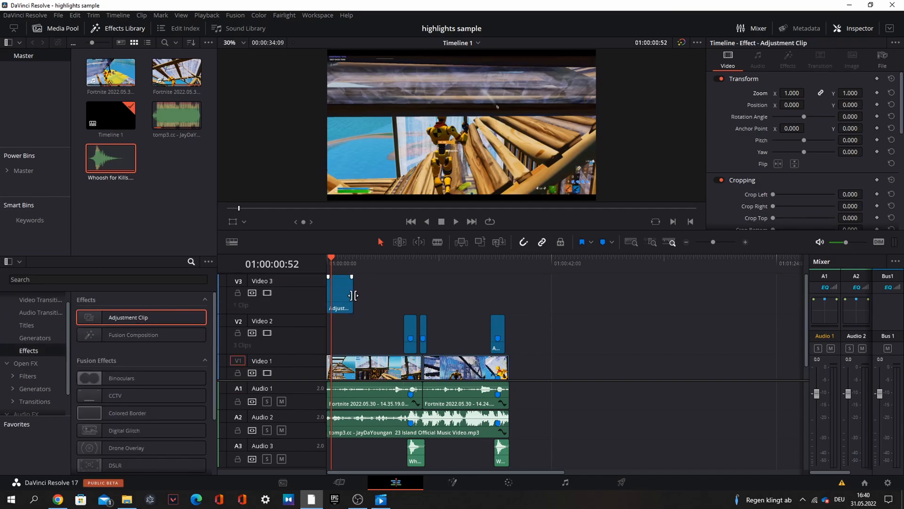
Extend the V3 adjustment clip to the timeline end and add RSMB, HueSatBright and Sharpen nodes.
{"action": "left_click_drag", "start_coordinate": [356, 294], "coordinate": [508, 294]}
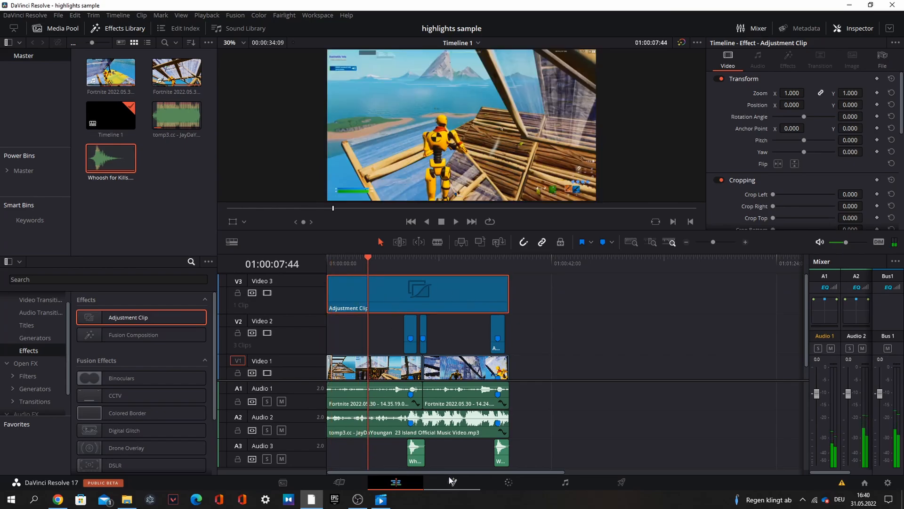
{"action": "left_click", "coordinate": [452, 482]}
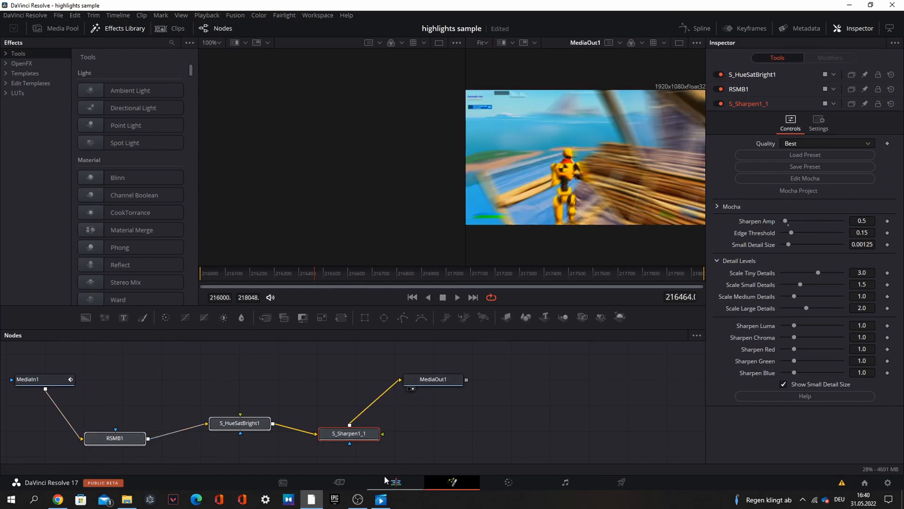
{"action": "left_click", "coordinate": [393, 482]}
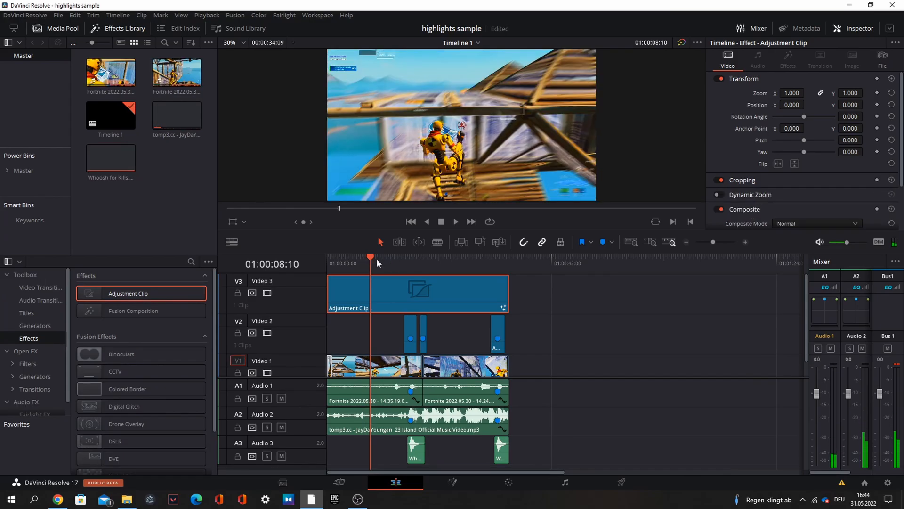
{"action": "left_click", "coordinate": [391, 257]}
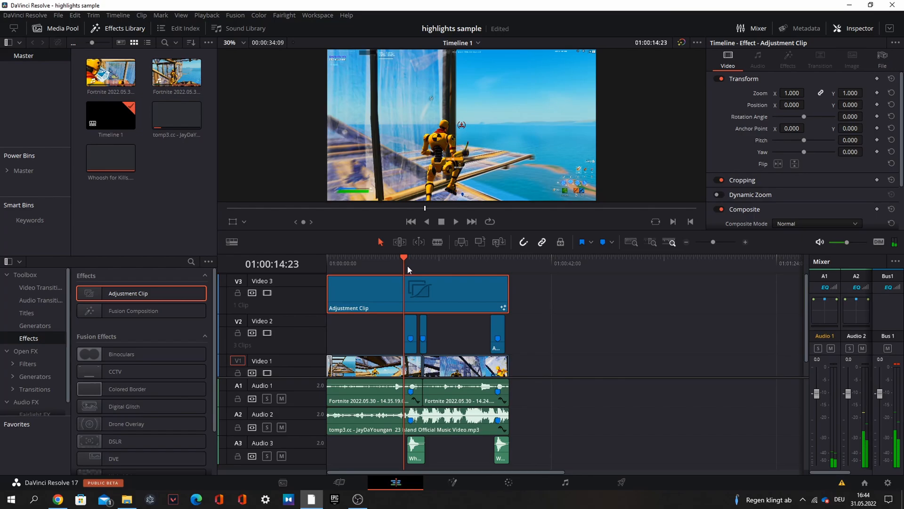
{"action": "mouse_move", "coordinate": [406, 272]}
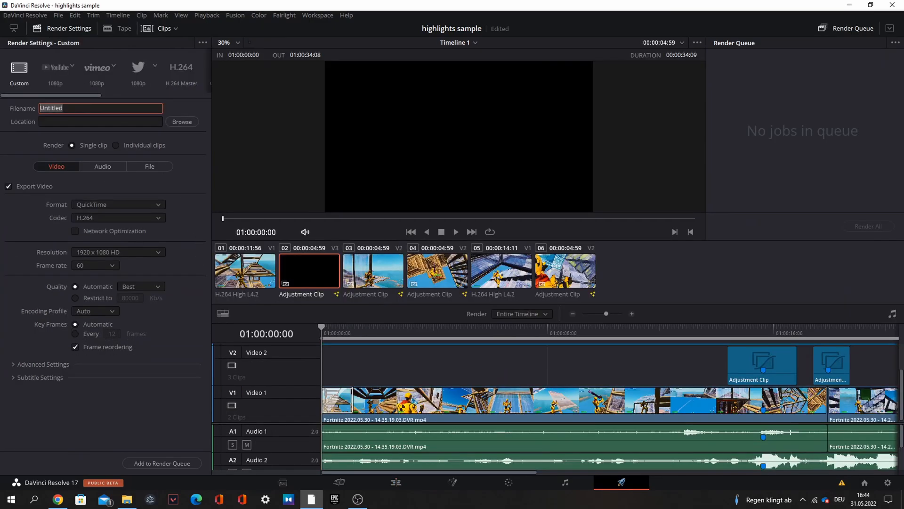
Name the render 'highlights sample' and set the Videos folder as its destination.
{"action": "type", "text": "hig"}
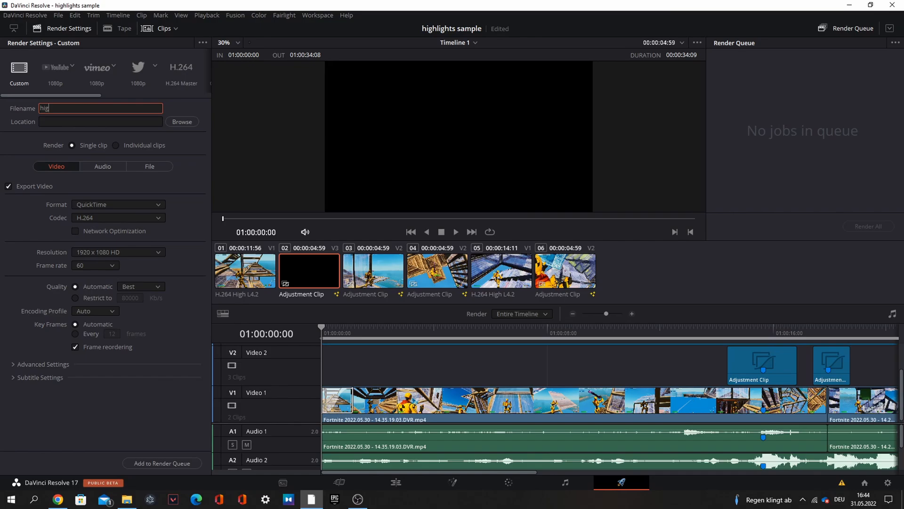
{"action": "type", "text": "ighlights sample"}
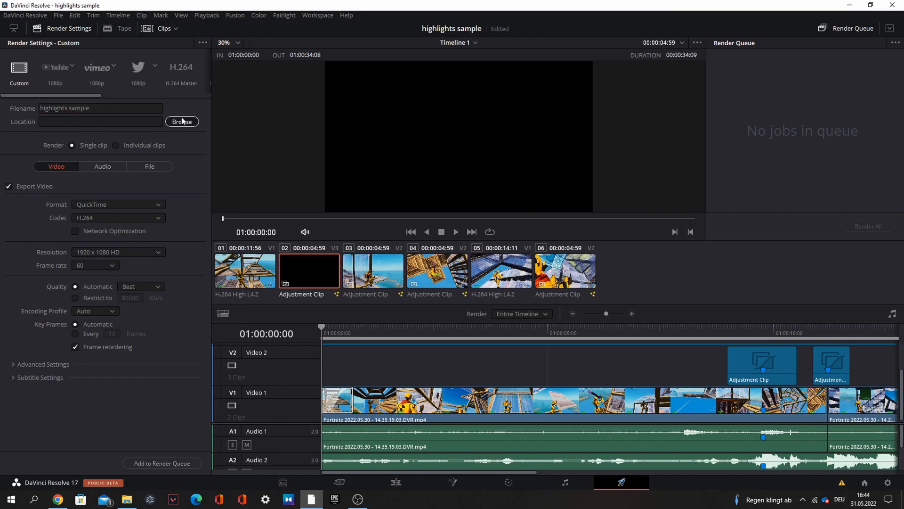
{"action": "left_click", "coordinate": [182, 121]}
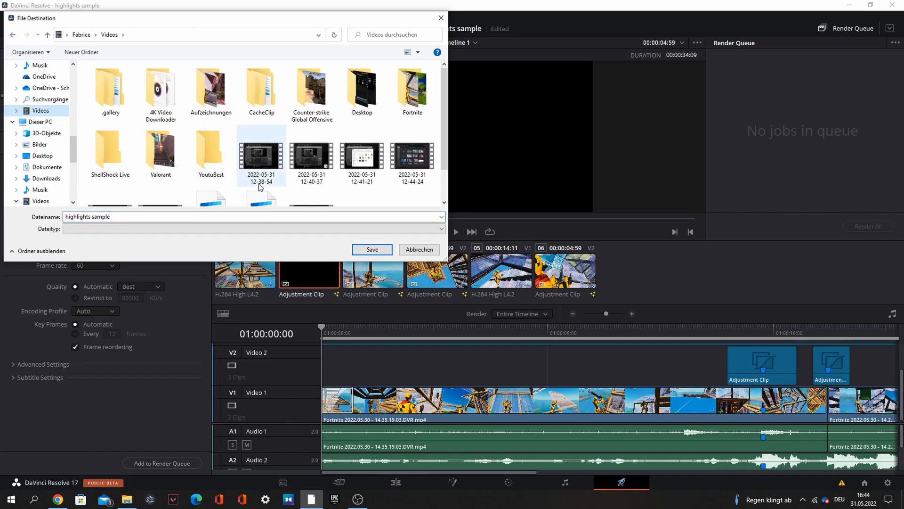
{"action": "left_click", "coordinate": [371, 249]}
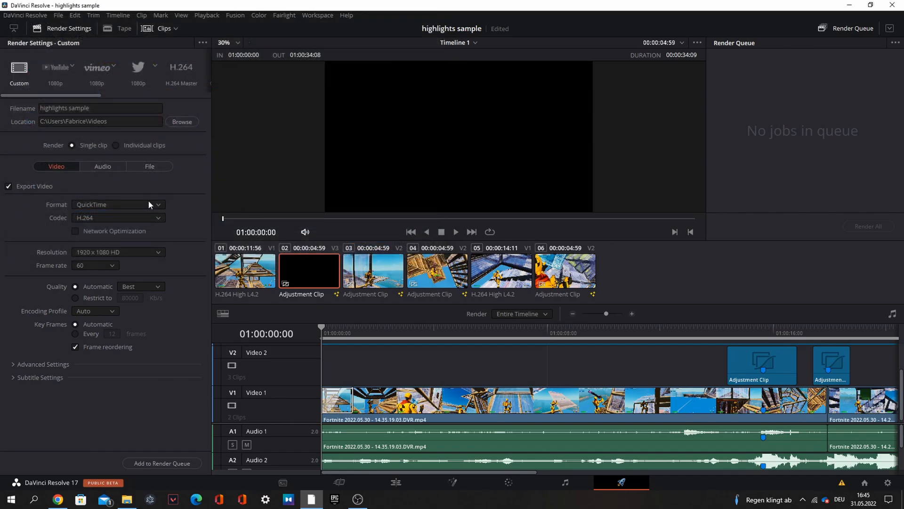
Set the render format to MP4 with a custom 2560 × 1440 resolution.
{"action": "left_click", "coordinate": [117, 203]}
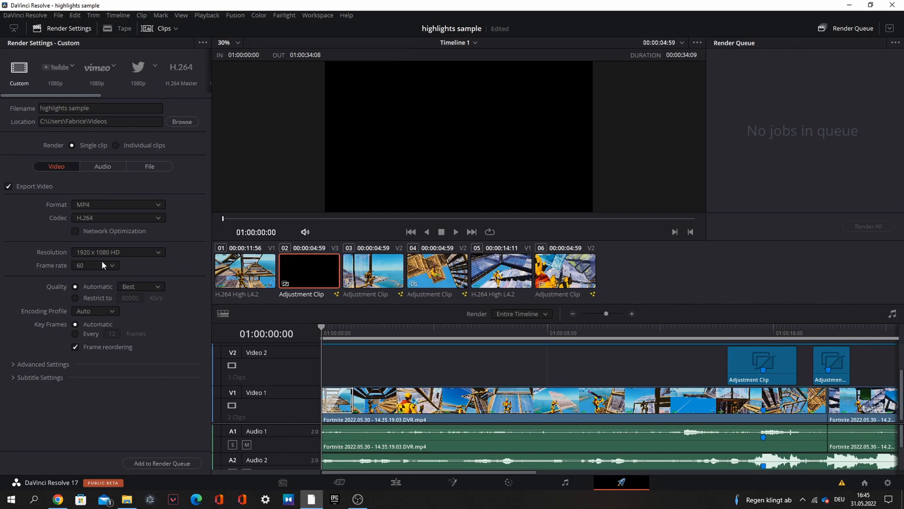
{"action": "left_click", "coordinate": [118, 252]}
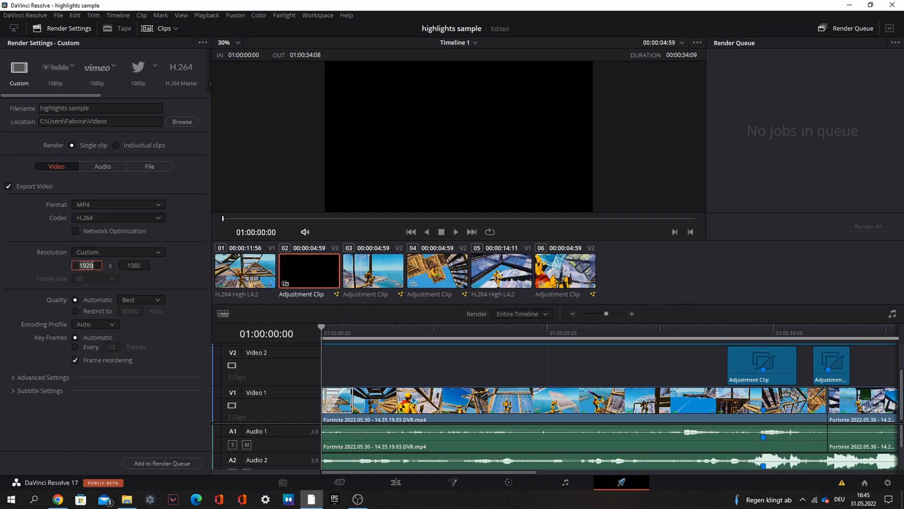
{"action": "type", "text": "2560"}
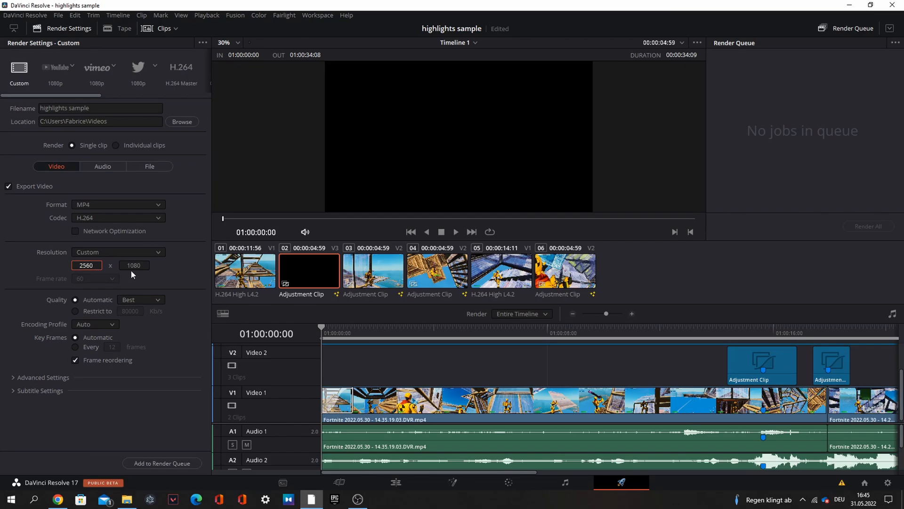
{"action": "type", "text": "144"}
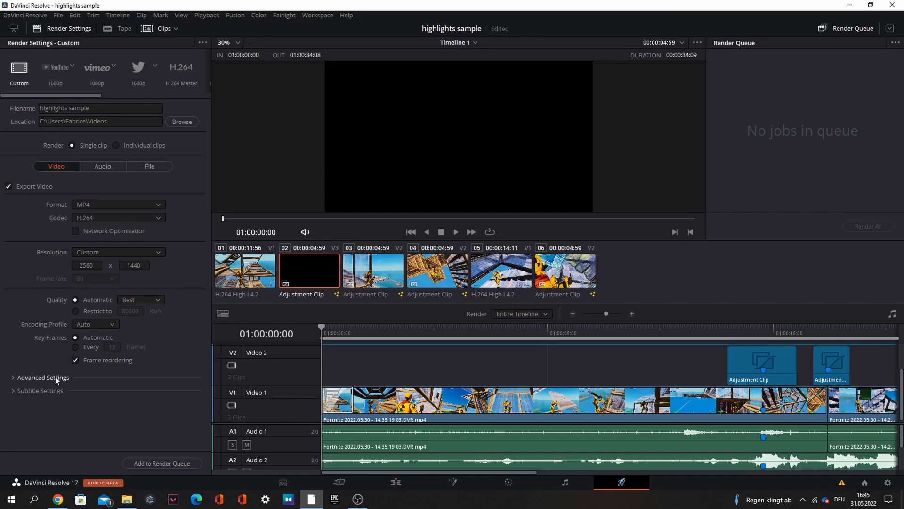
{"action": "left_click", "coordinate": [42, 377]}
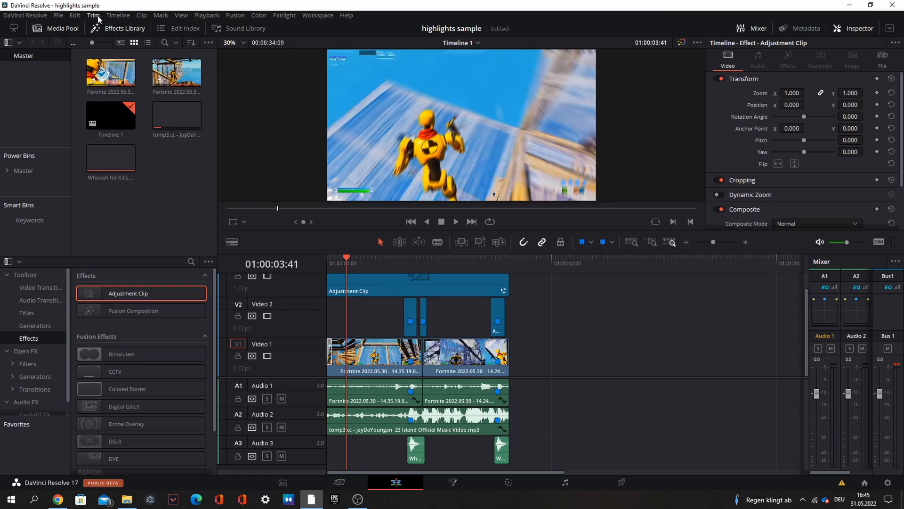
{"action": "mouse_move", "coordinate": [68, 19]}
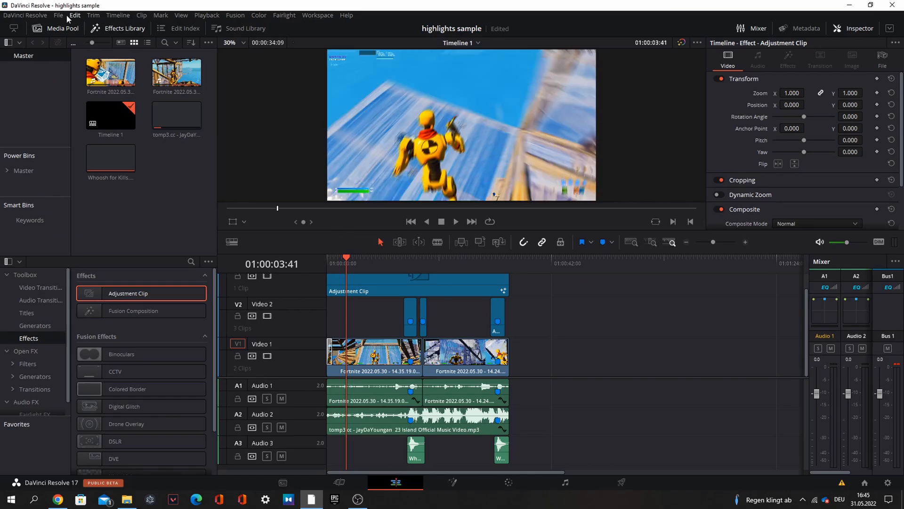
Select the timeline clips and generate optimized media for them.
{"action": "left_click", "coordinate": [206, 15]}
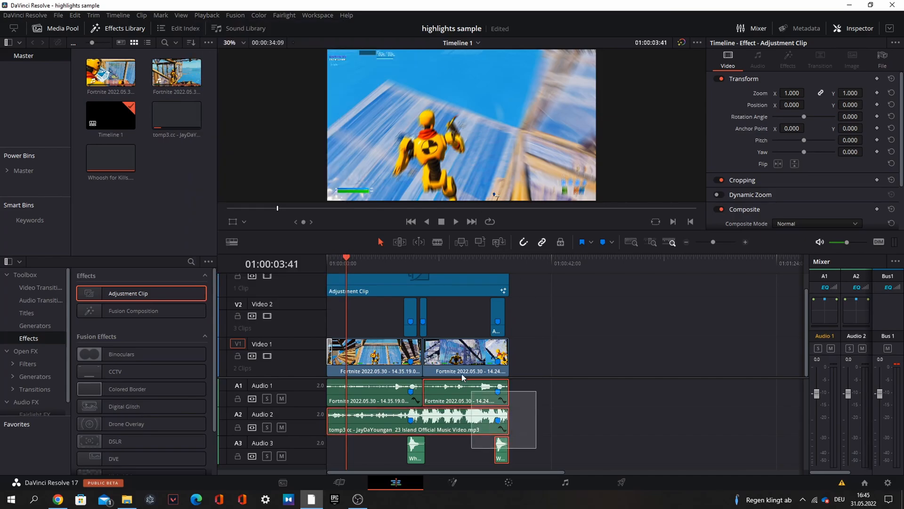
{"action": "right_click", "coordinate": [373, 355]}
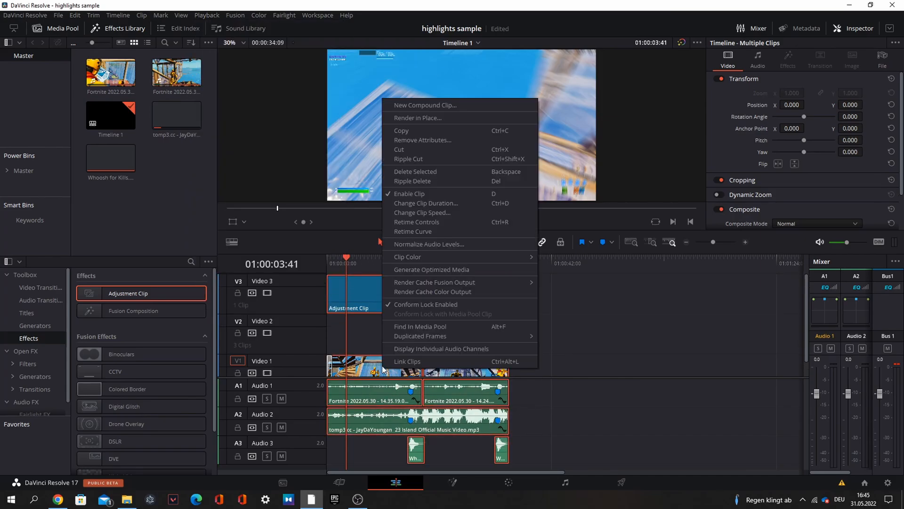
{"action": "left_click", "coordinate": [431, 269]}
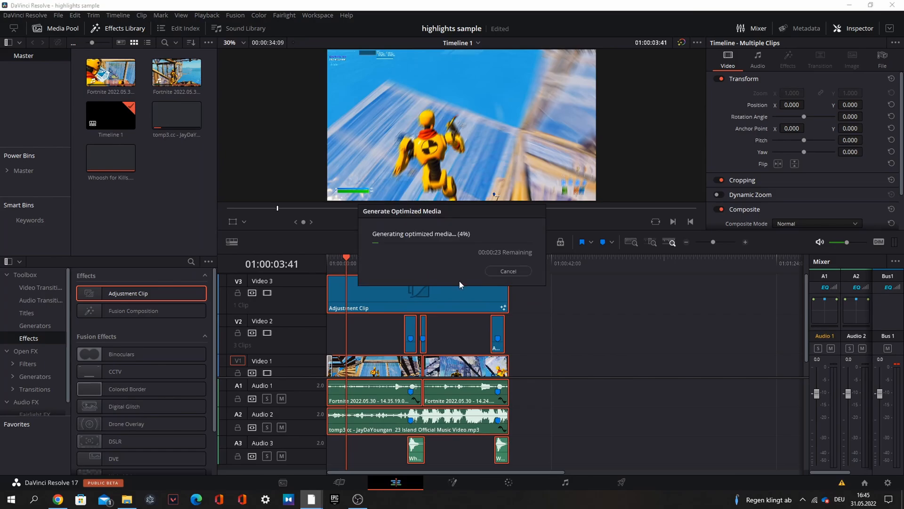
{"action": "left_click", "coordinate": [508, 271]}
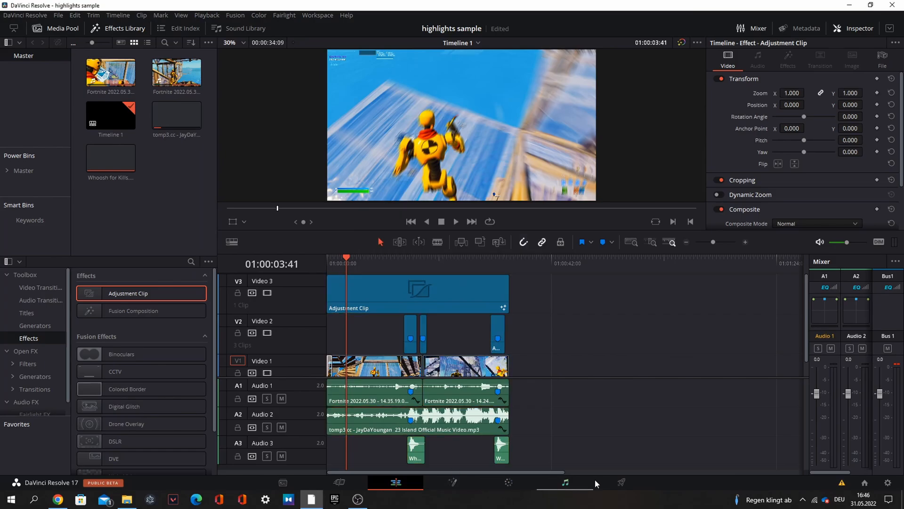
{"action": "left_click", "coordinate": [621, 483]}
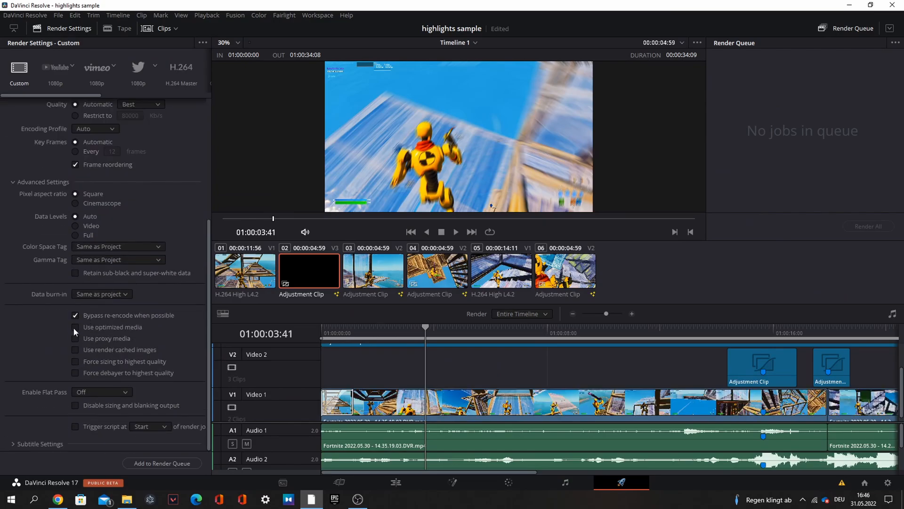
Tick 'Use optimized media' in the Deliver page's advanced render settings.
{"action": "left_click", "coordinate": [75, 327]}
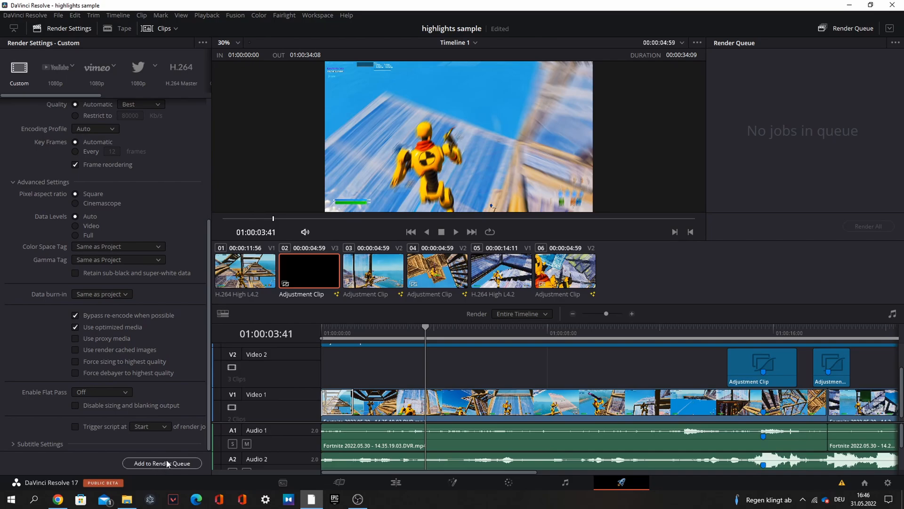